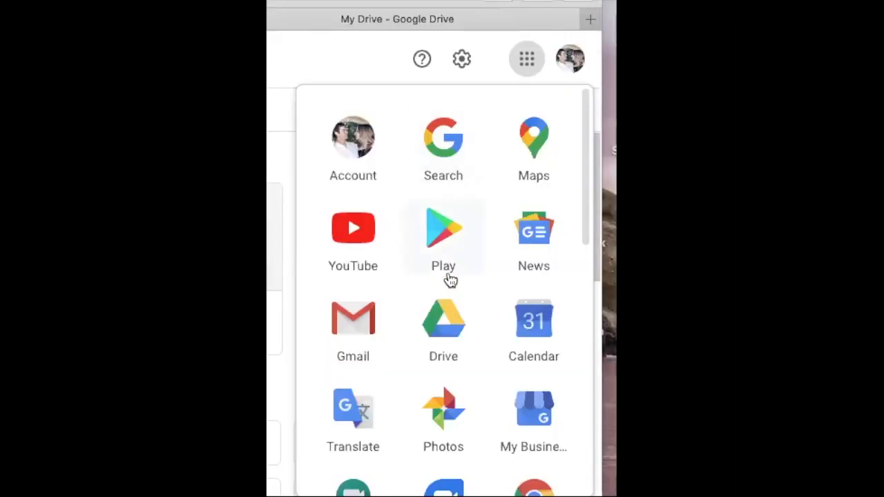
mouse_move(530, 82)
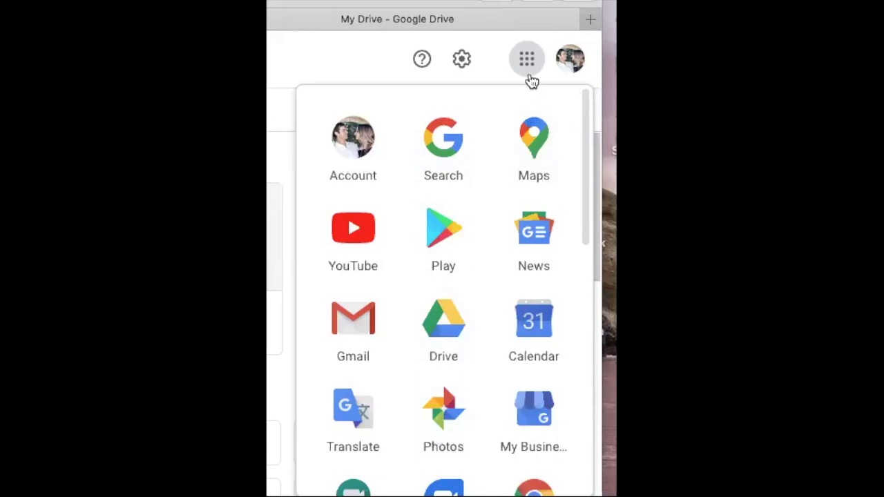
mouse_move(444, 431)
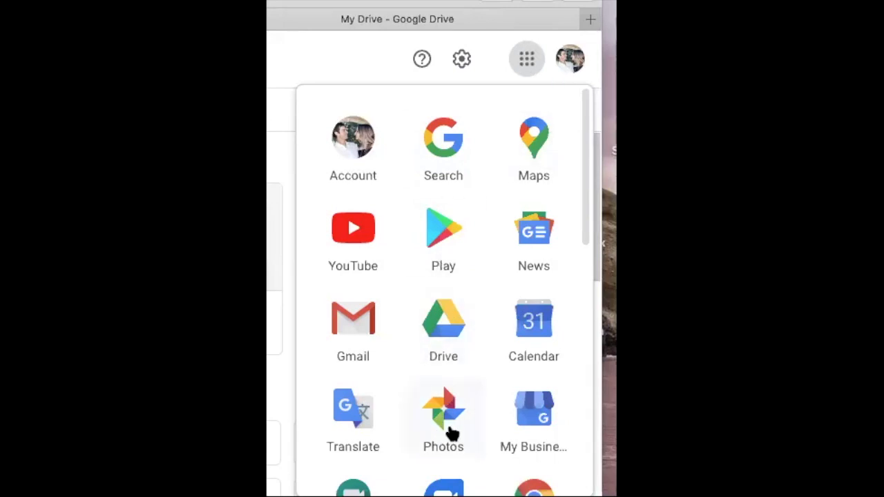
- Open Google Photos from the Google apps list to show the date-grouped library
click(442, 415)
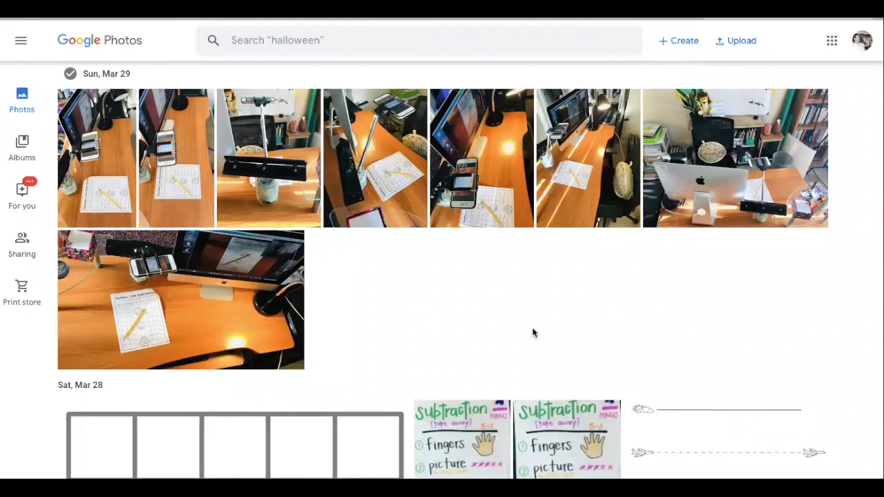
mouse_move(205, 290)
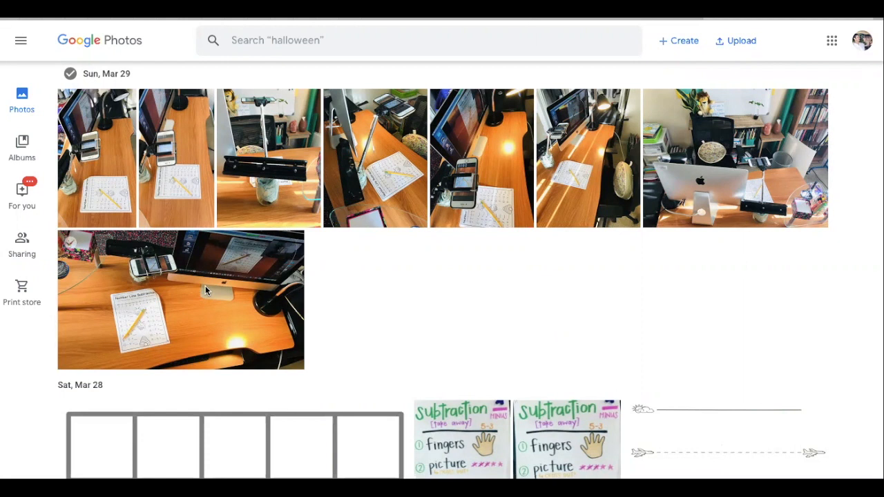
mouse_move(876, 137)
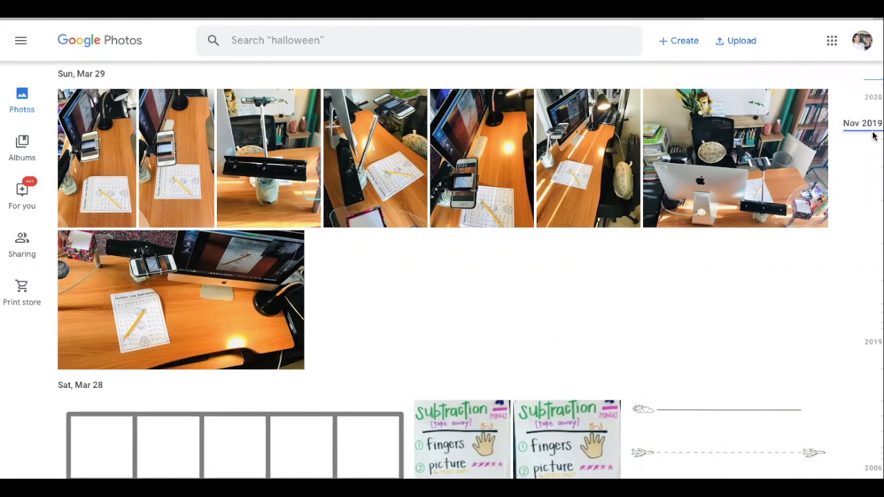
mouse_move(870, 233)
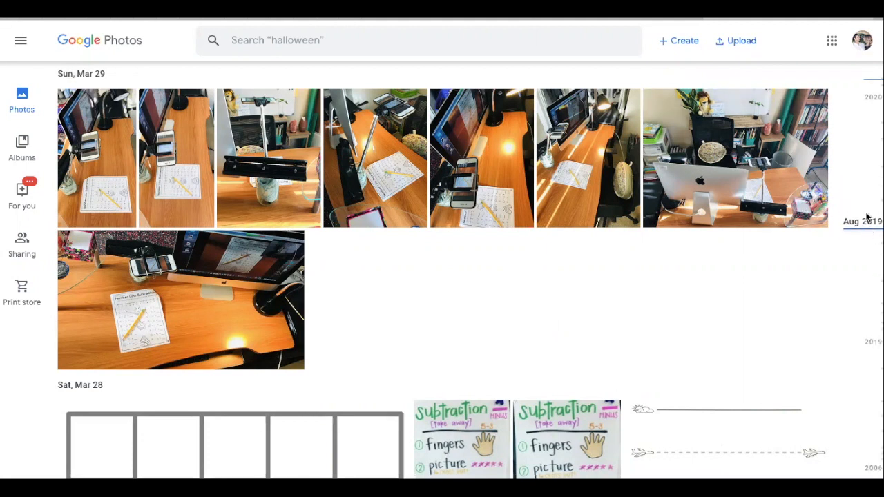
mouse_move(866, 228)
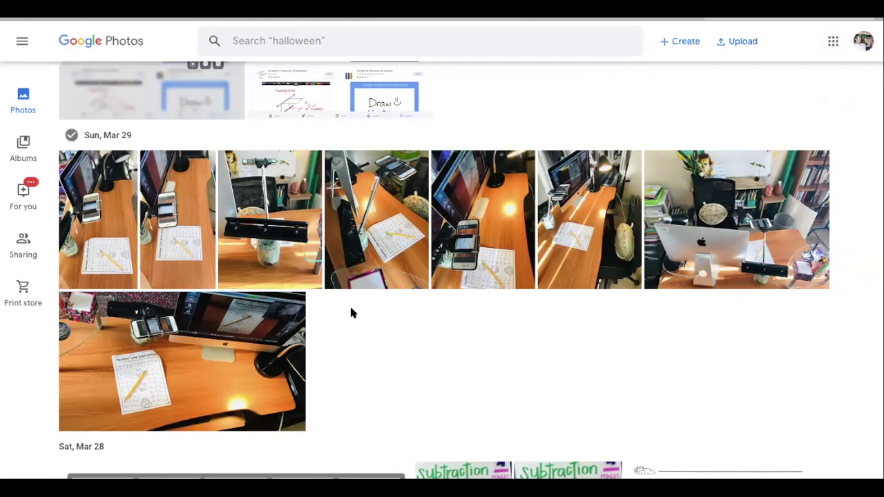
mouse_move(487, 373)
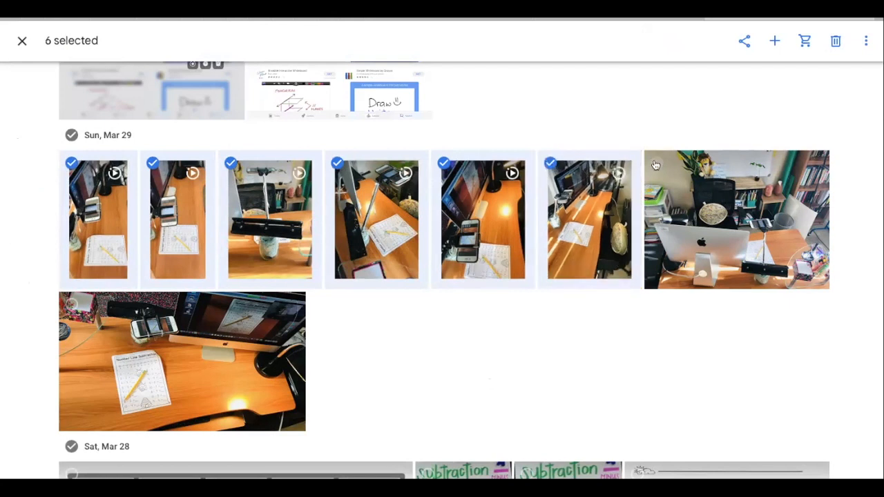
- Add the last desk item to the selection and download all seven March 29 items
click(656, 162)
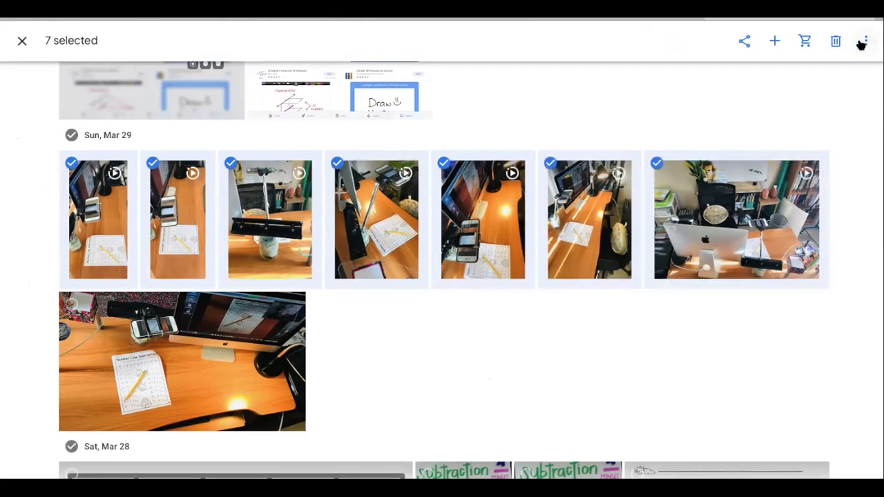
click(865, 40)
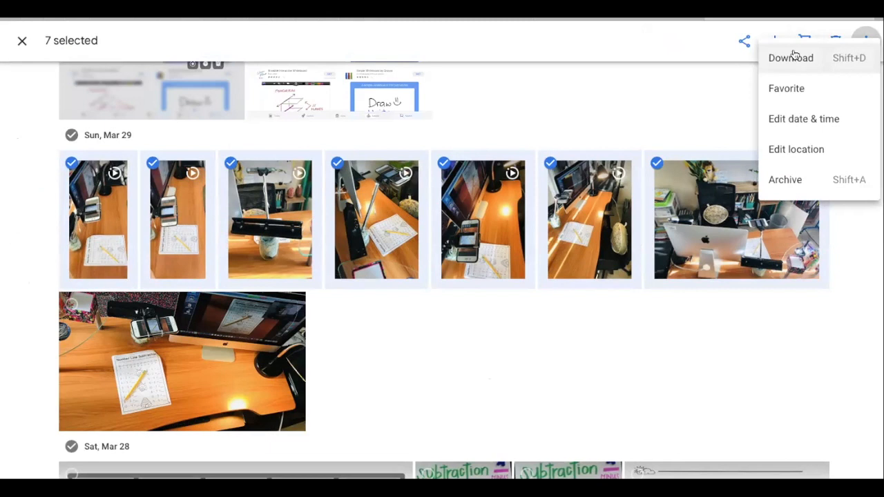
click(788, 58)
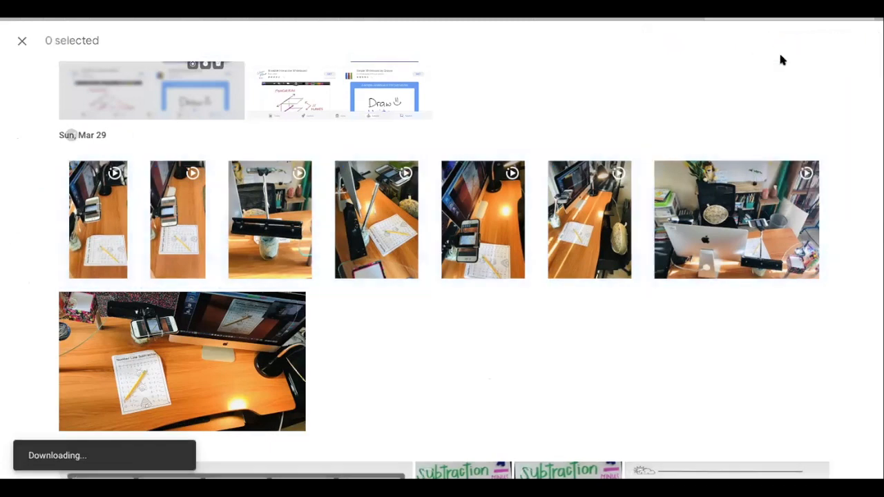
click(23, 40)
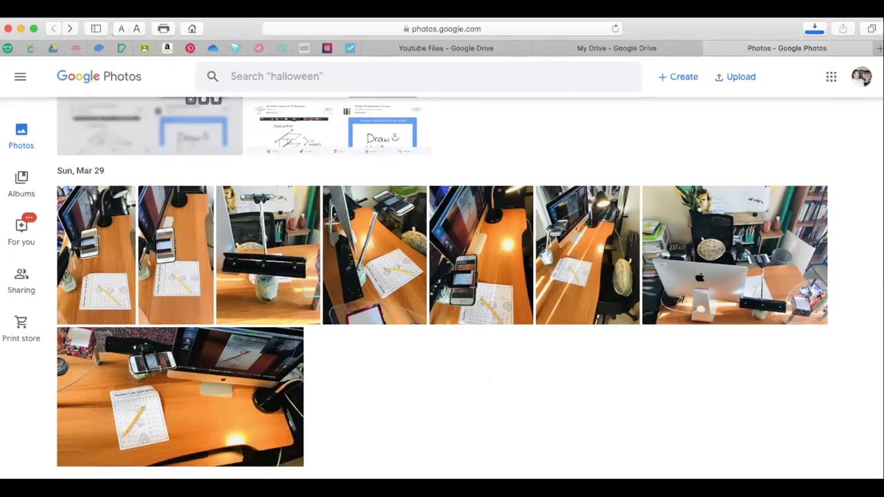
click(809, 28)
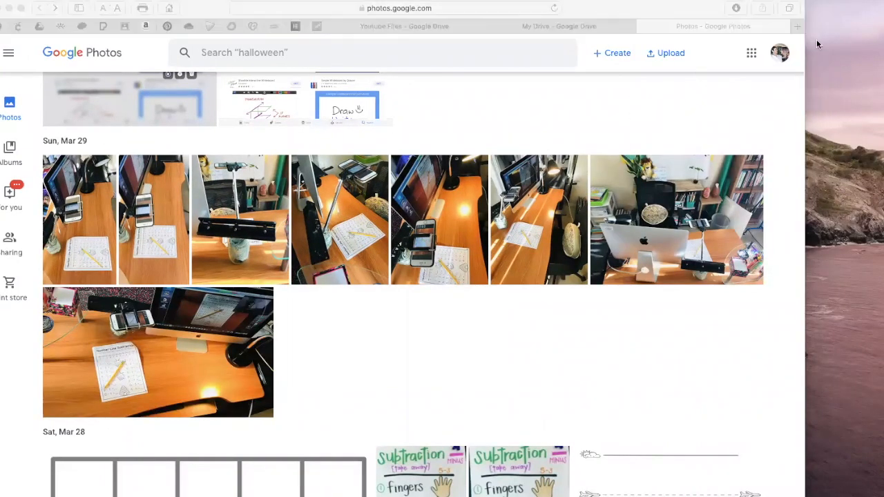
- Open the downloaded August folder and preview IMG_7498.jpg and IMG_7498.mov
click(736, 8)
text(August)
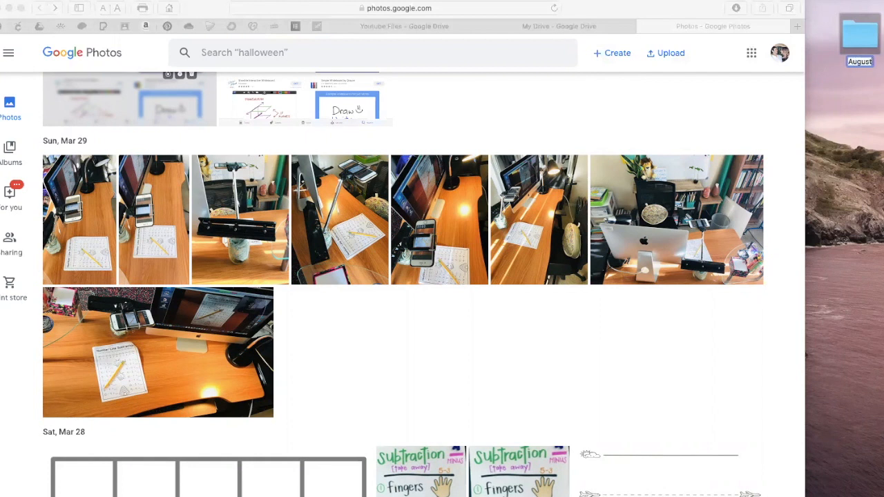
mouse_move(872, 43)
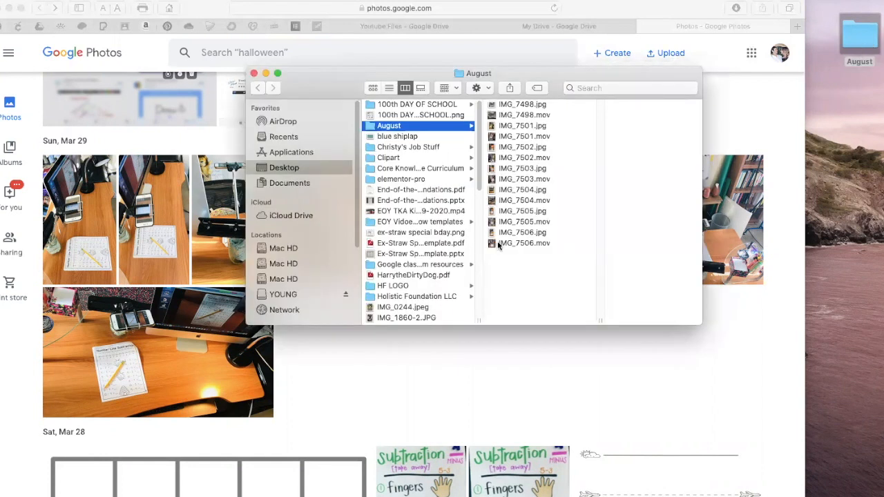
mouse_move(556, 106)
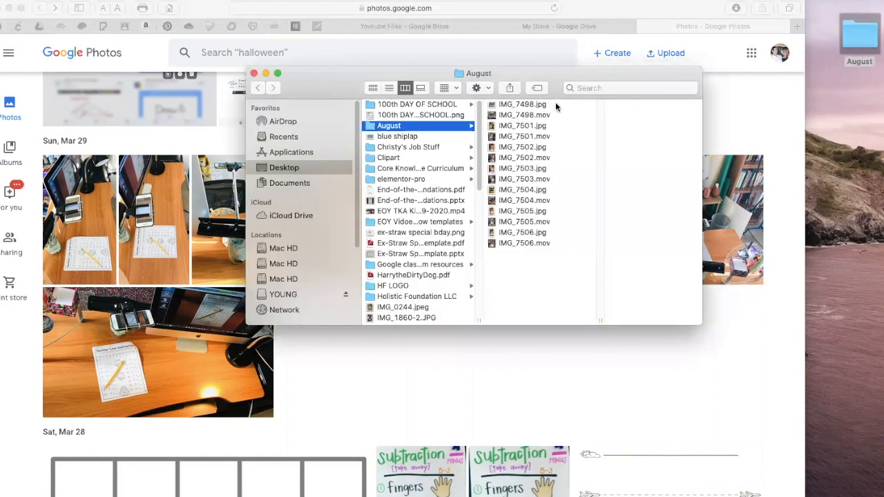
click(522, 104)
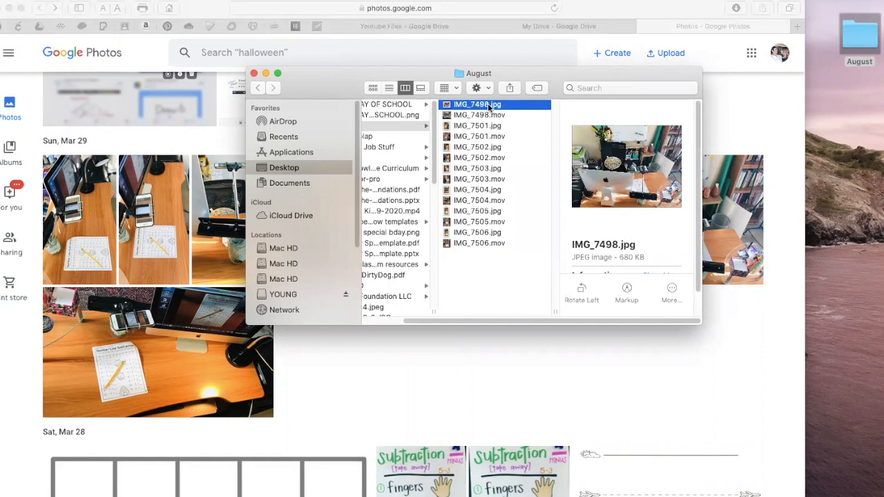
click(479, 115)
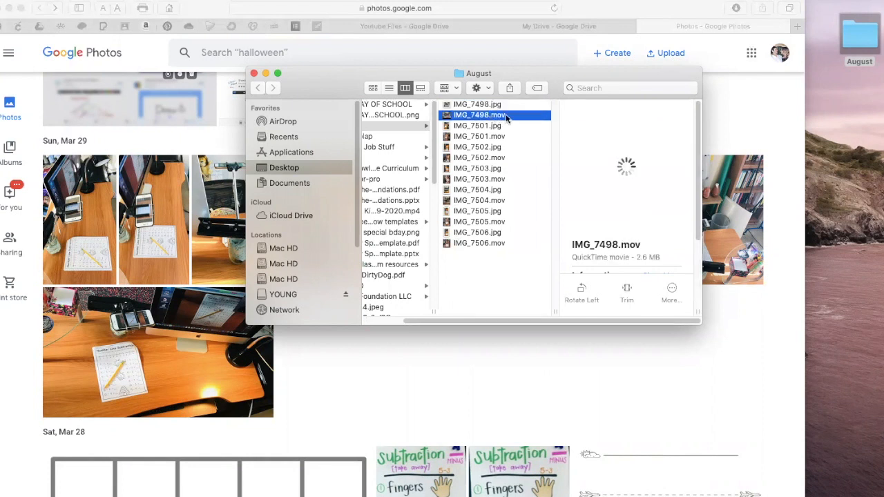
mouse_move(479, 121)
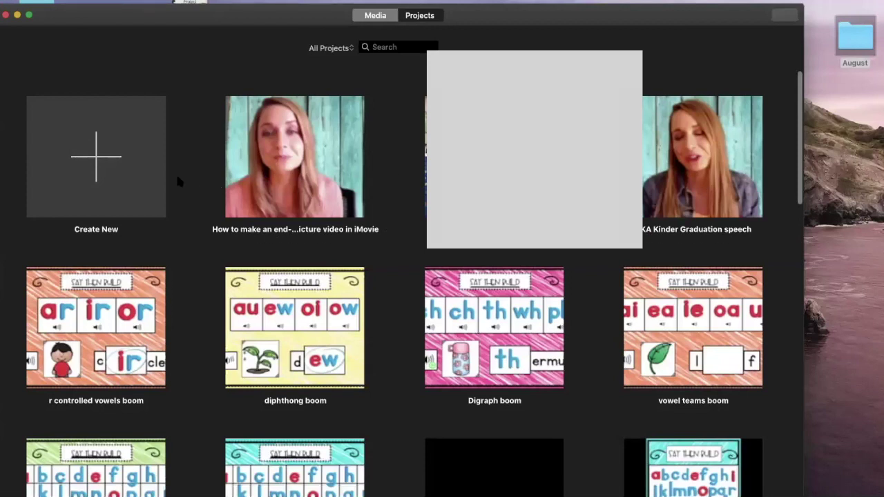
- Bring up iMovie's Create New menu offering Movie or Trailer
click(96, 157)
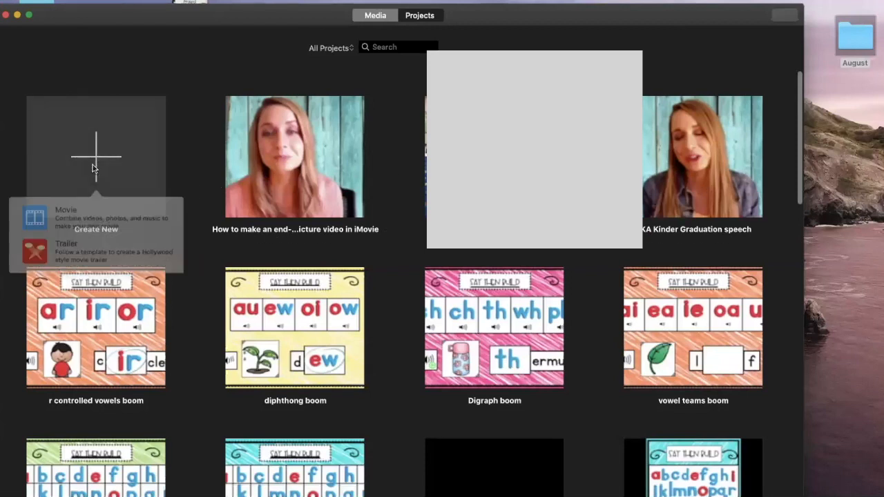
mouse_move(29, 224)
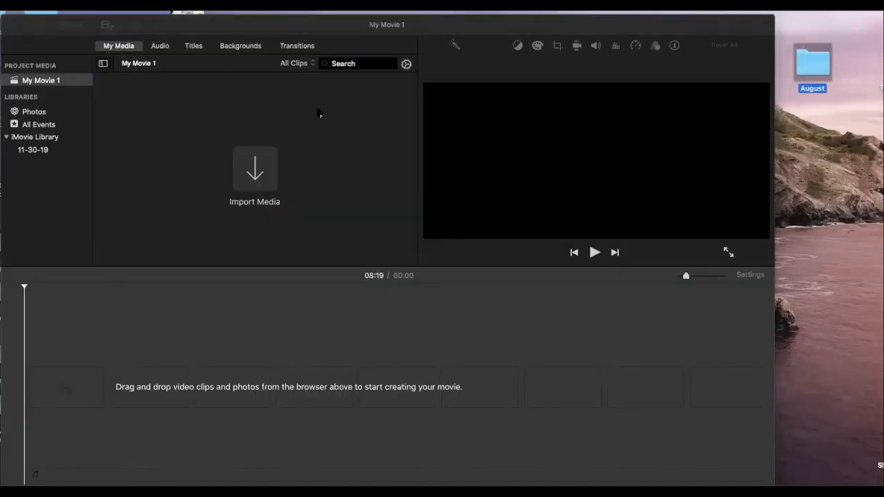
mouse_move(815, 61)
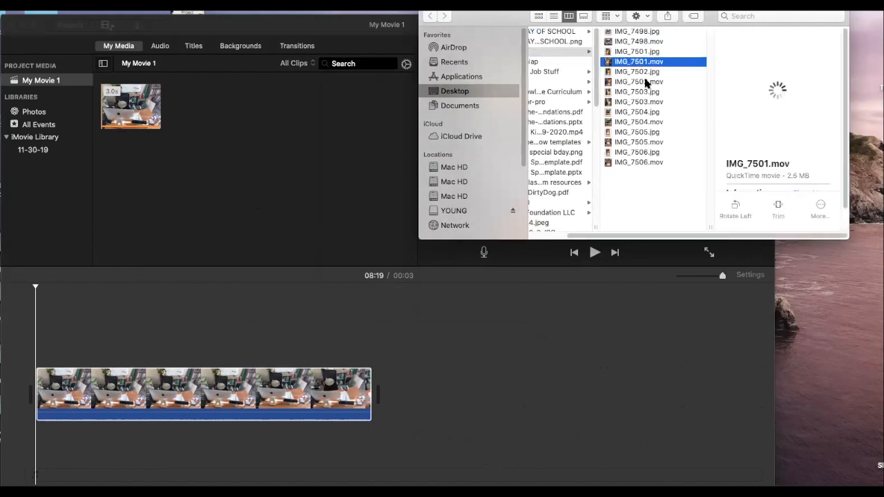
- Add the remaining August desk clips to the My Movie 1 timeline, about 17 seconds
click(638, 101)
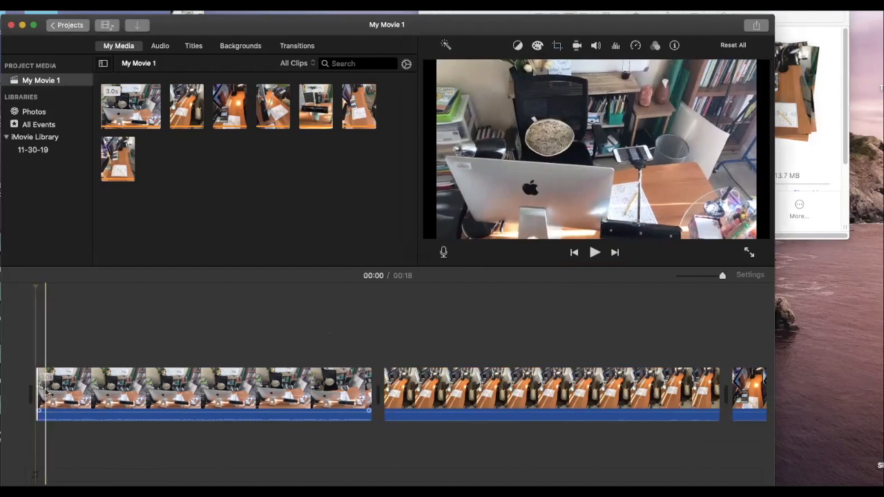
click(593, 252)
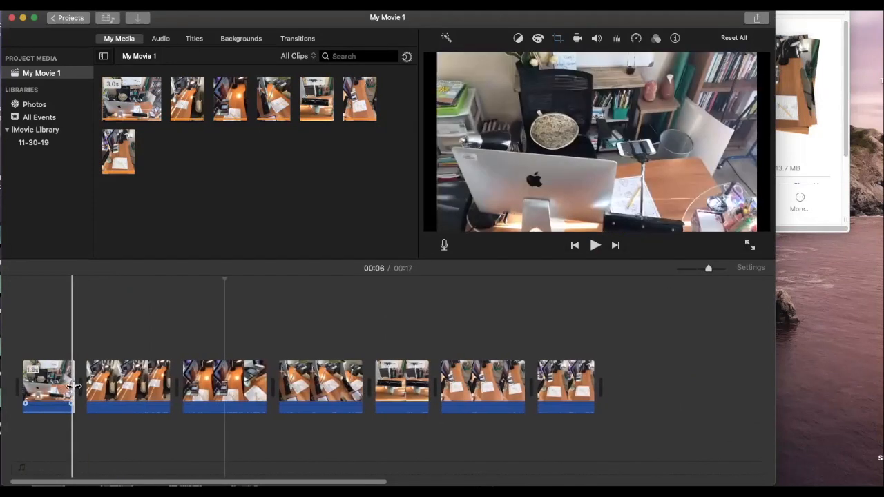
- Shorten the first, fourth (to two seconds), sixth and last clips toward ten seconds
click(47, 385)
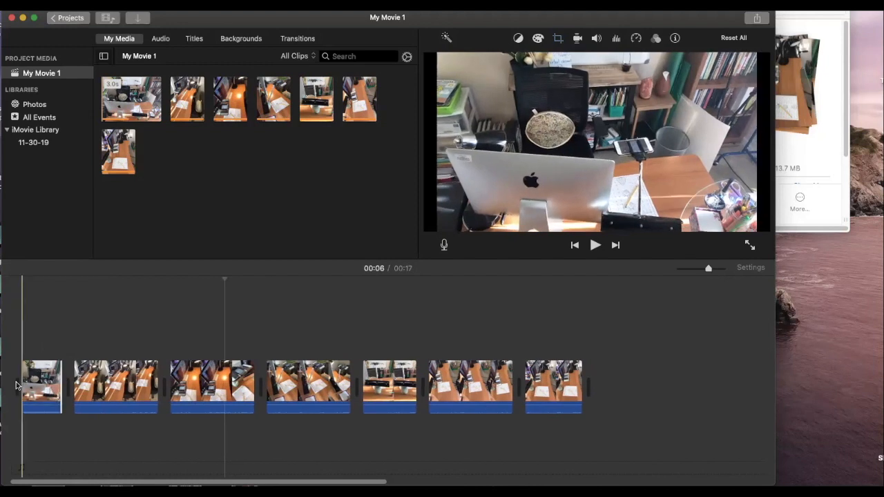
click(594, 245)
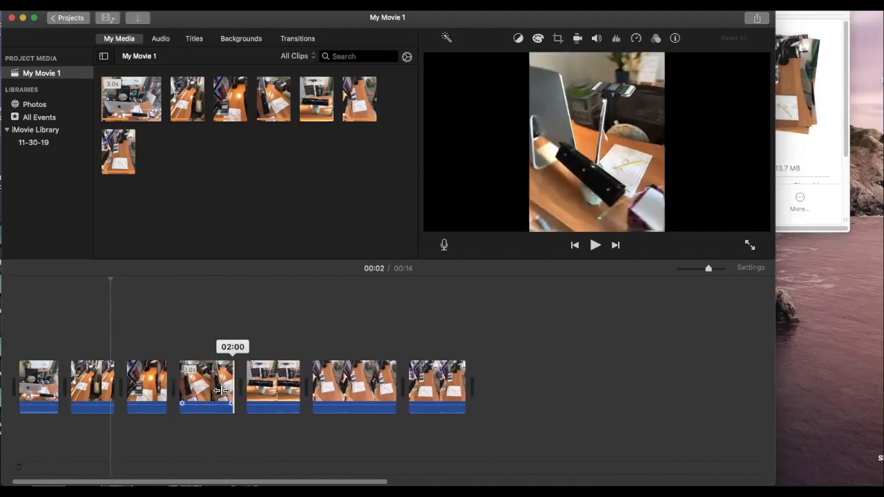
drag(233, 387, 214, 387)
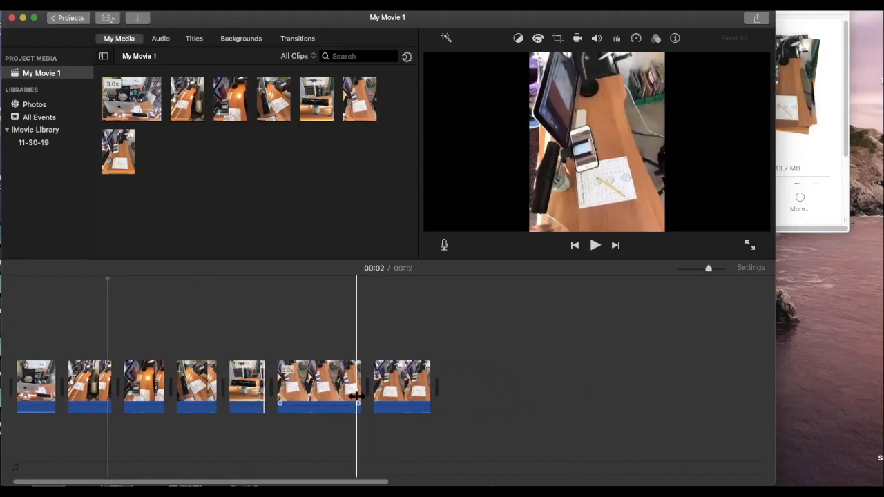
drag(357, 391, 314, 390)
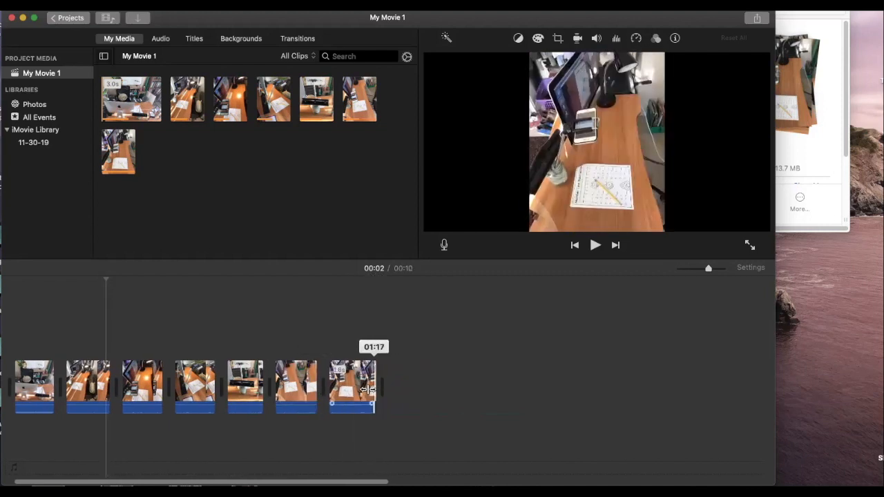
click(33, 387)
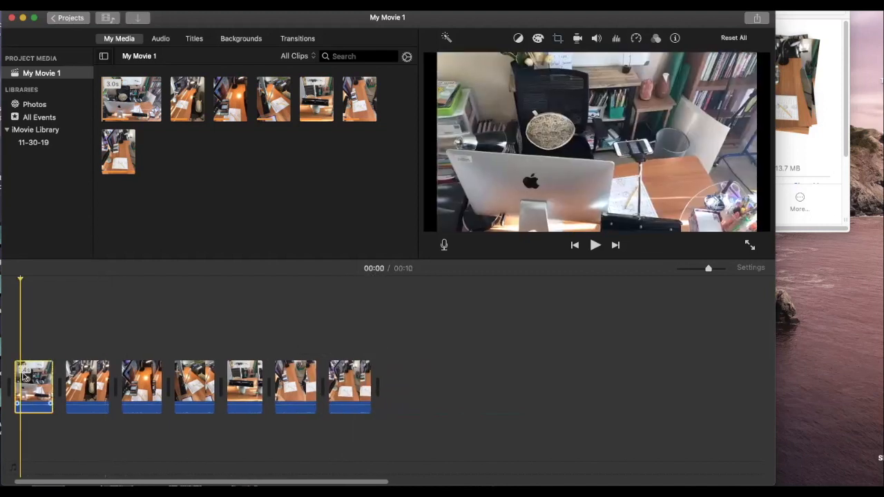
click(595, 245)
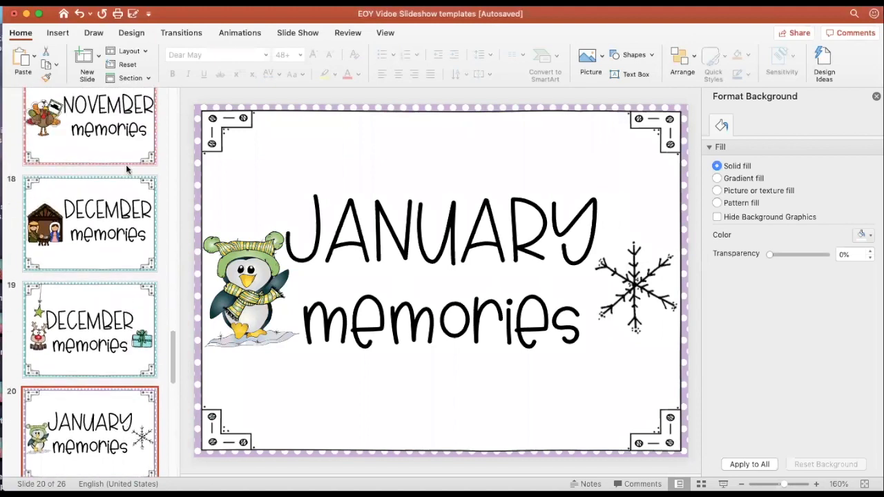
- Browse the slide thumbnails past December and February to select slide 22, MARCH memories
click(89, 127)
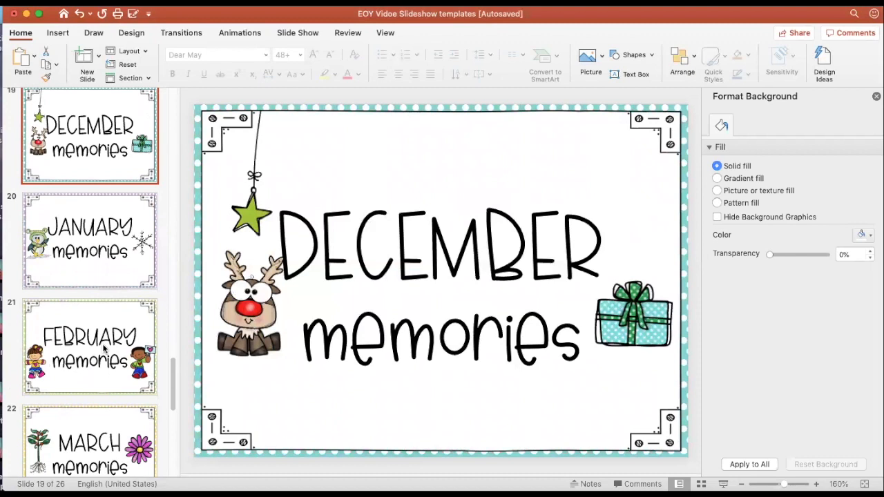
click(90, 346)
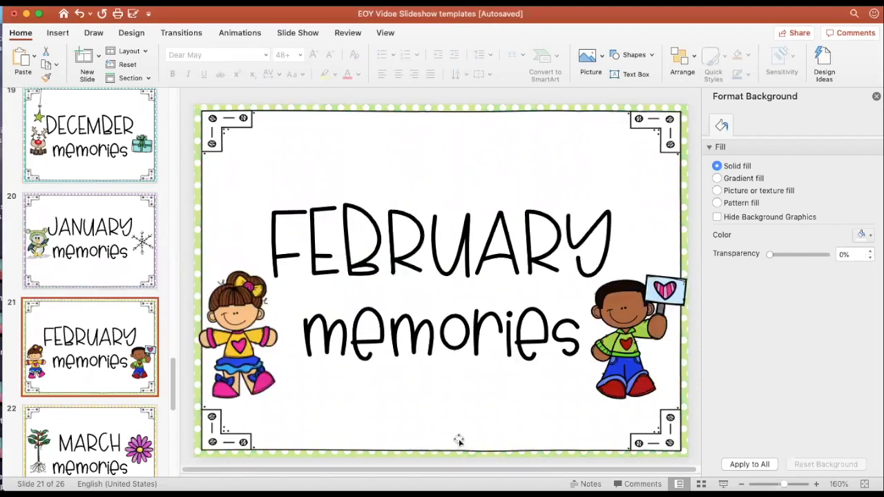
mouse_move(110, 395)
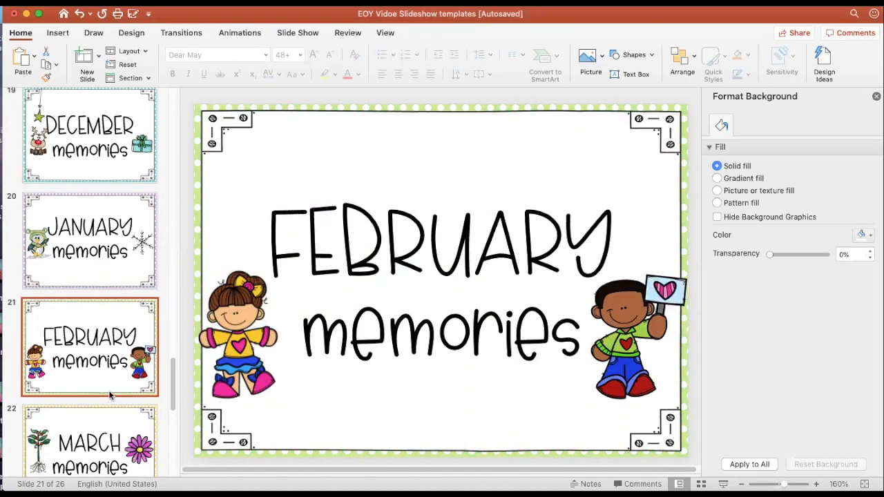
scroll(down, 3)
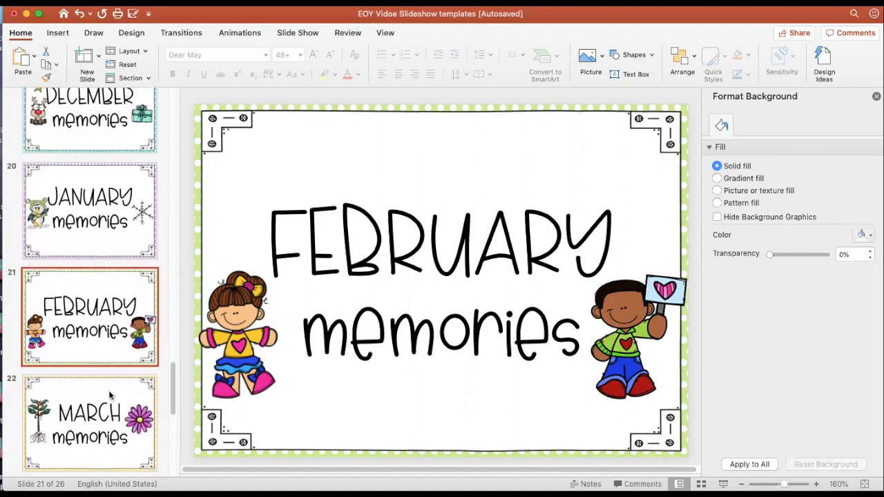
scroll(down, 3)
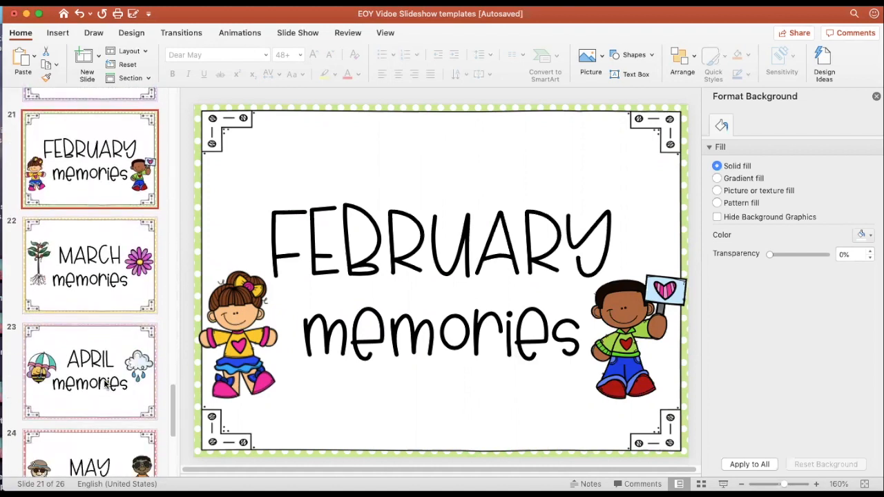
click(89, 265)
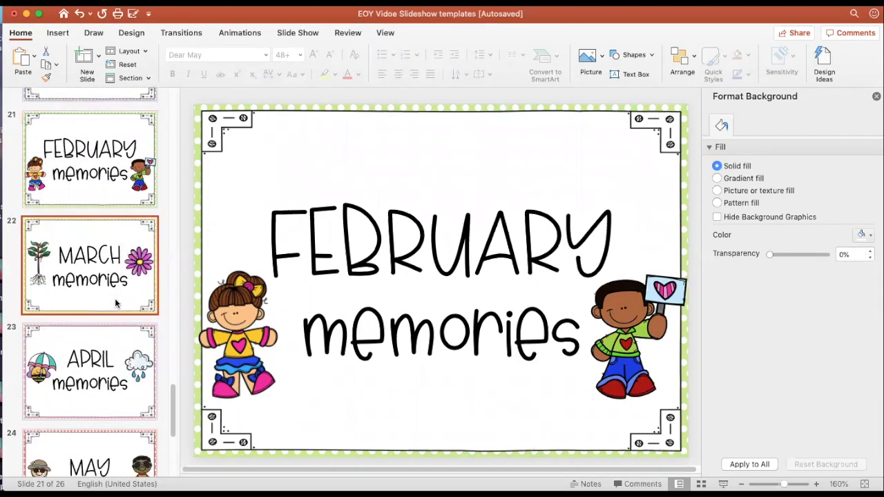
click(88, 266)
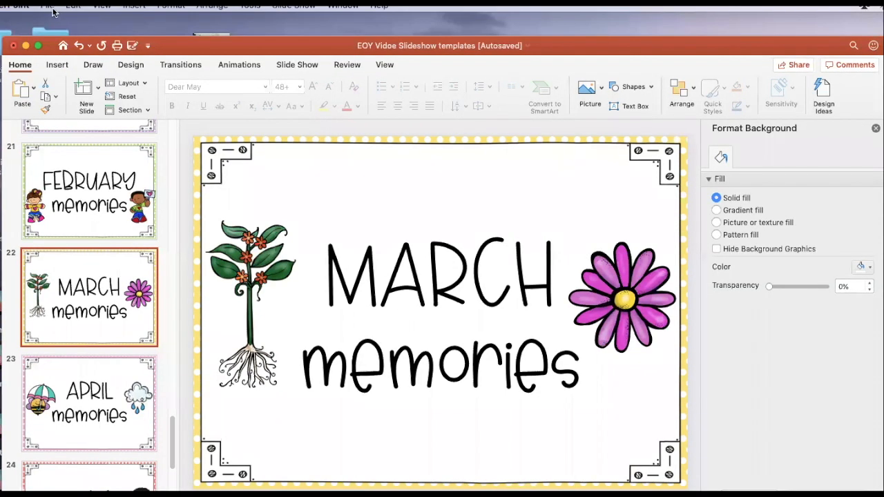
- Export all slides as PNG files into an EOY Vidoe Slideshow templates Desktop folder
click(46, 6)
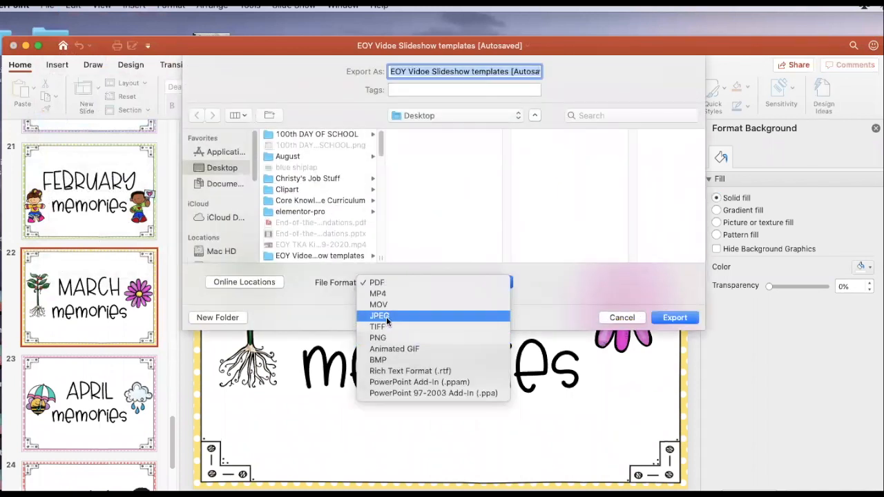
click(377, 337)
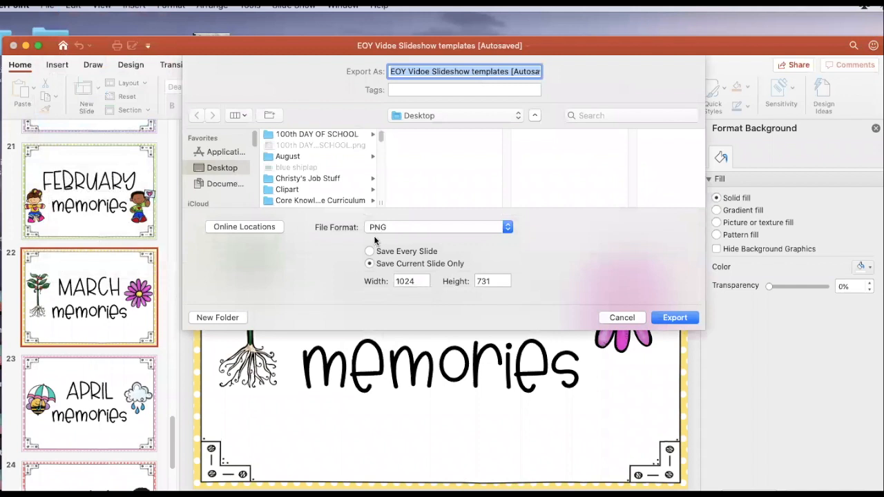
click(368, 251)
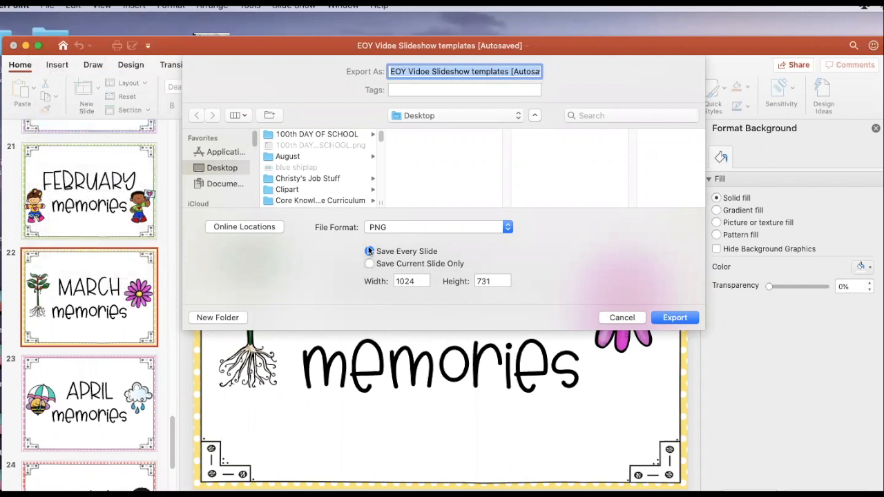
click(369, 251)
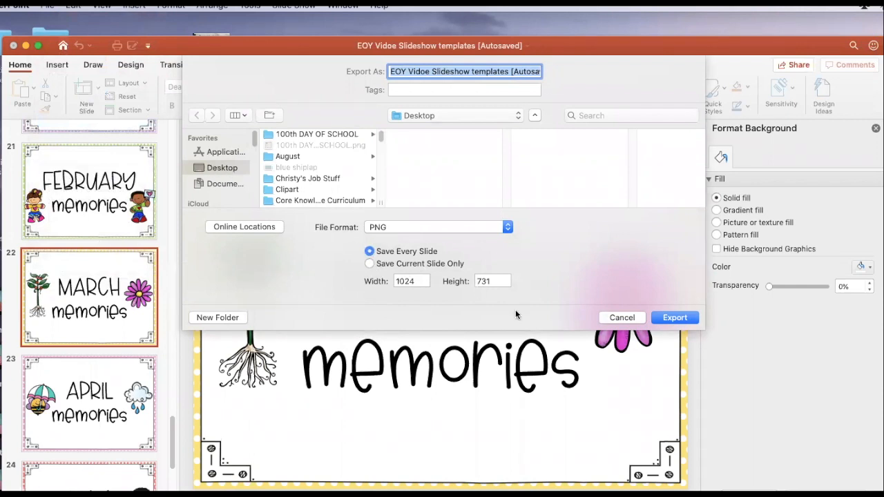
mouse_move(674, 318)
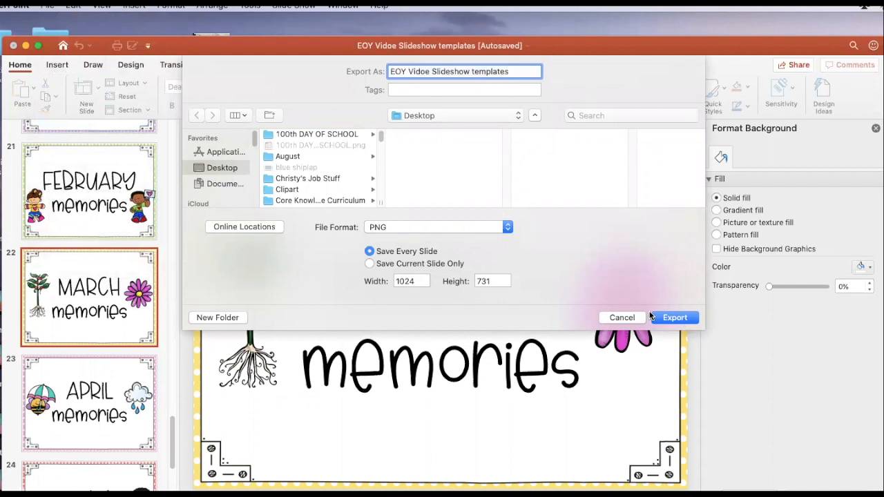
click(674, 317)
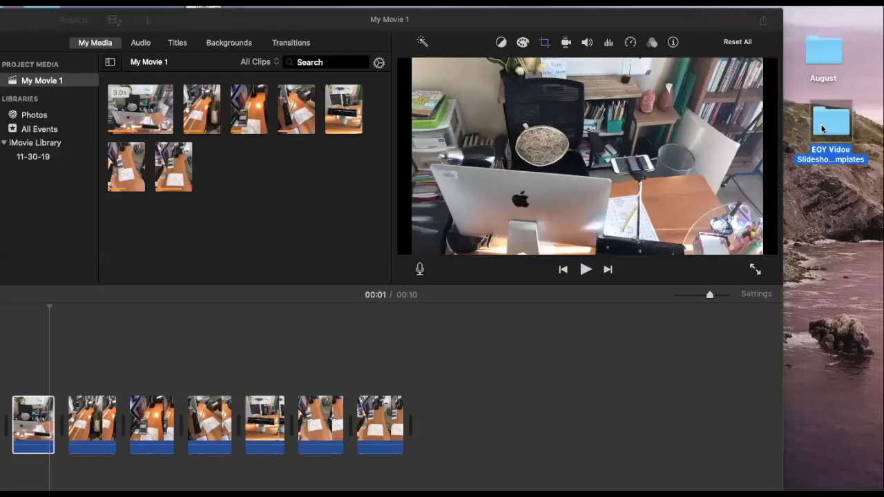
- Open the exported slides folder and place the AUGUST memories 2019 image at the movie's start
double_click(832, 123)
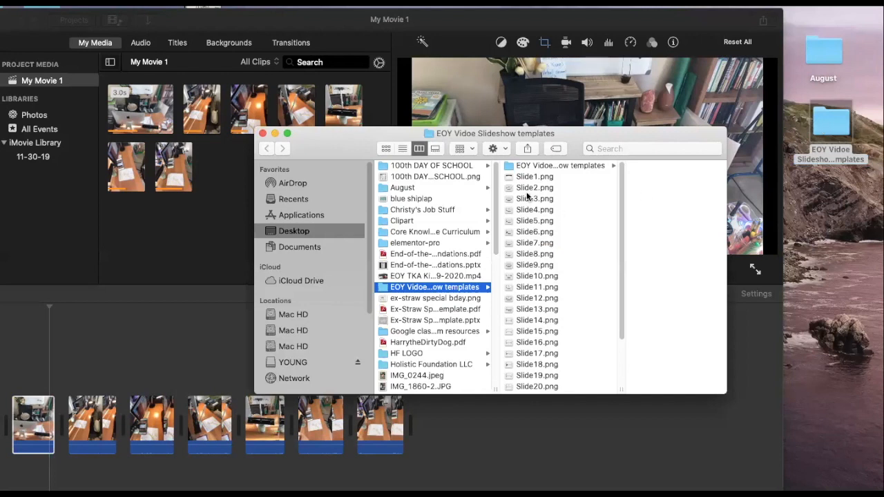
click(534, 187)
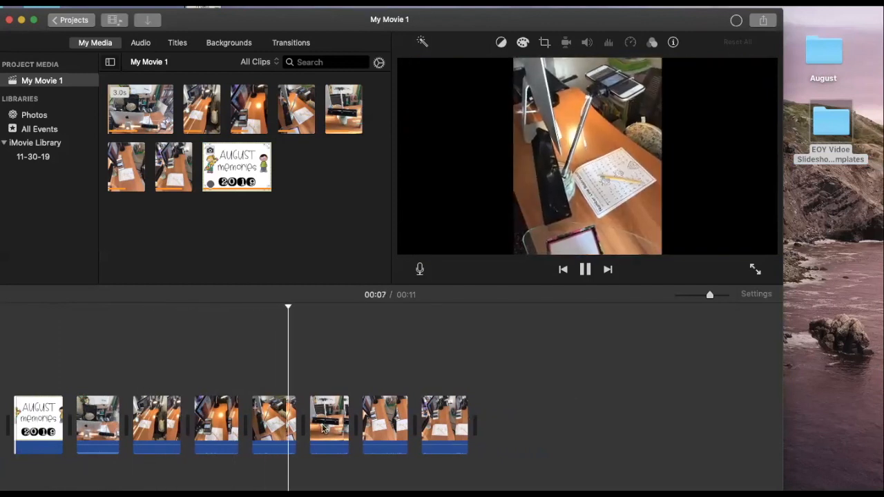
click(585, 269)
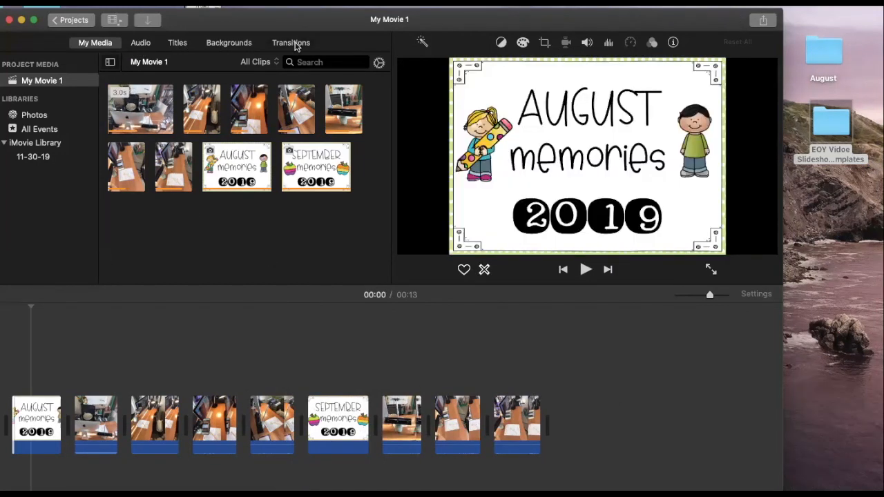
- Insert Spin In between the August title card and the first desk clip, making 12 seconds
click(290, 42)
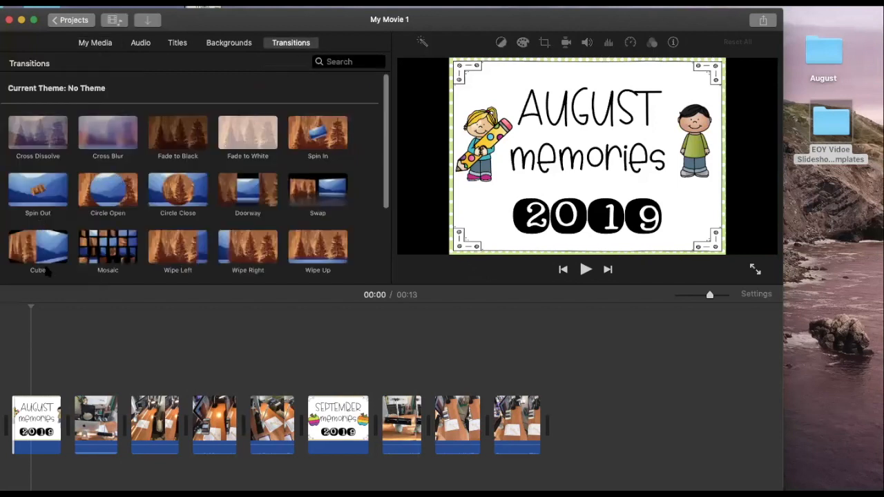
mouse_move(326, 212)
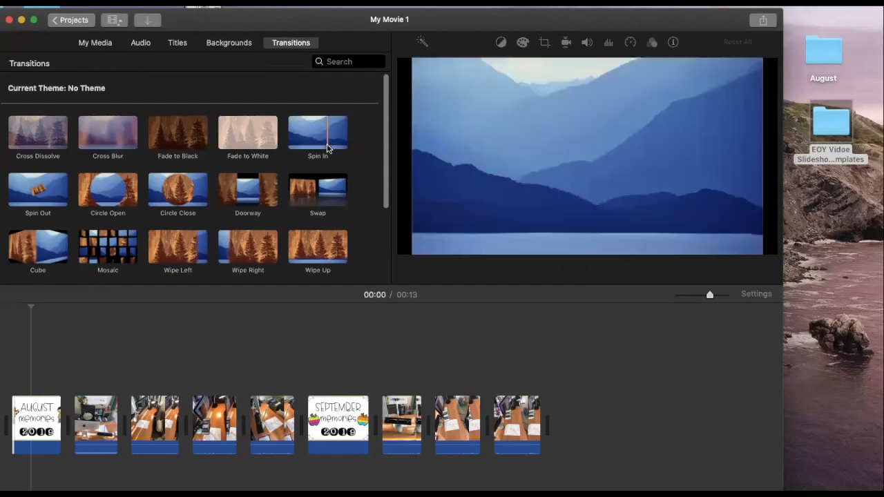
click(317, 132)
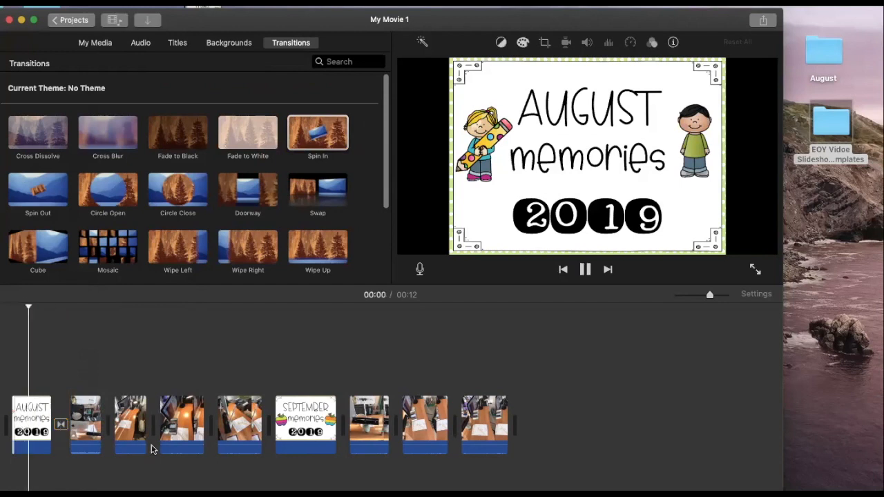
click(585, 270)
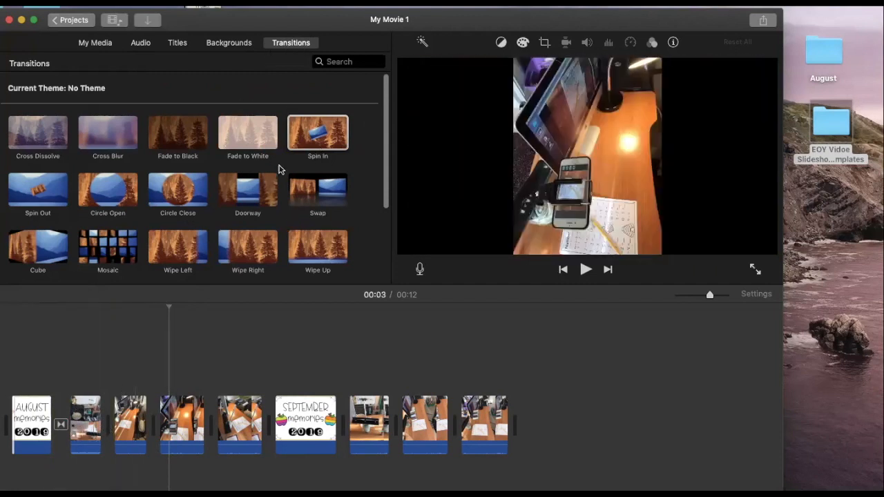
scroll(down, 3)
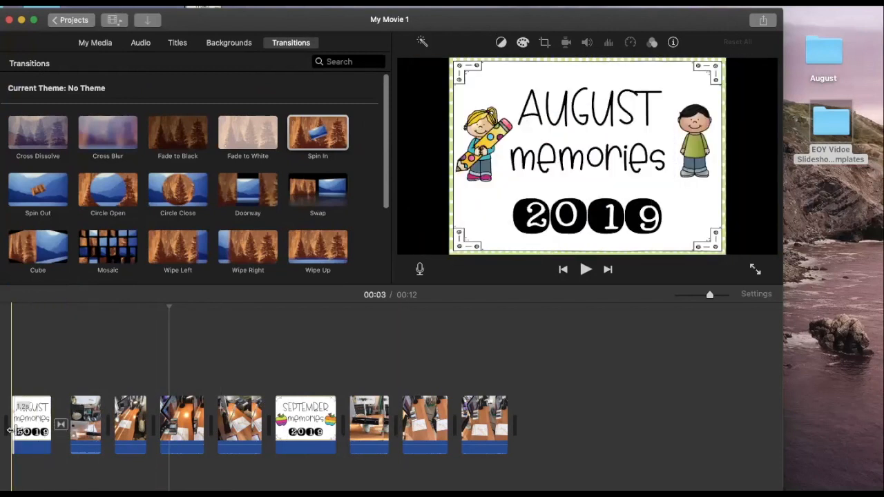
click(85, 423)
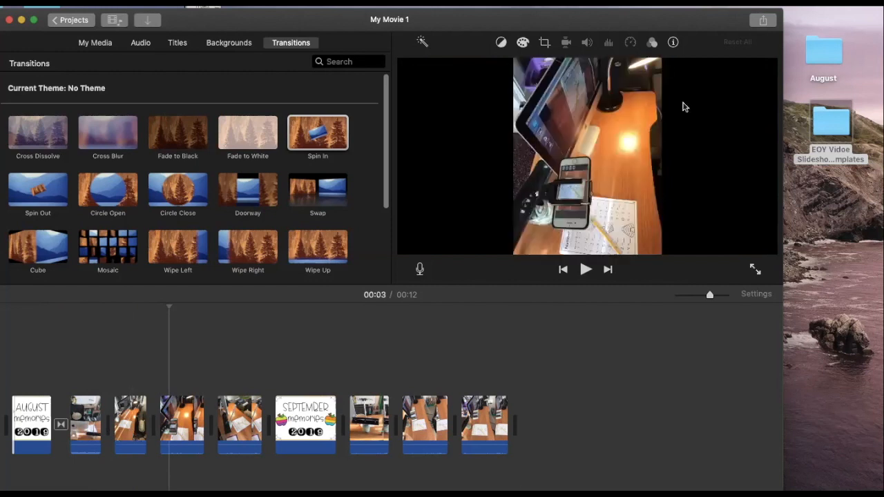
click(31, 424)
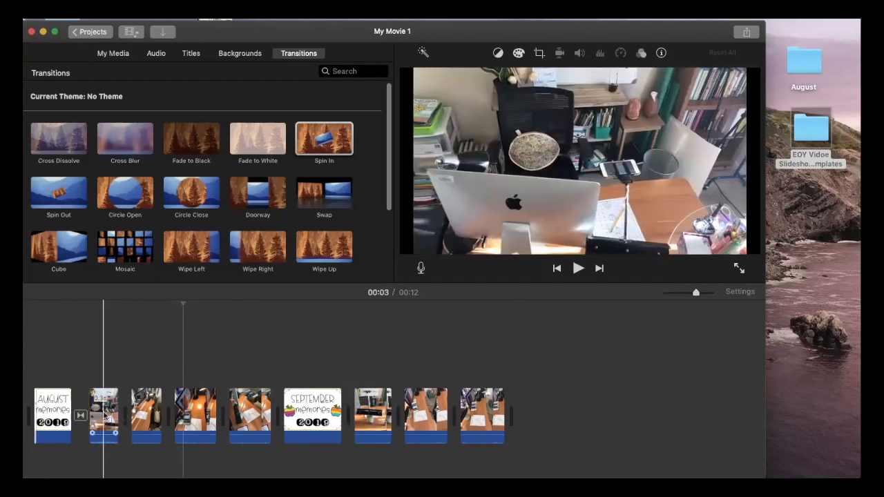
click(195, 416)
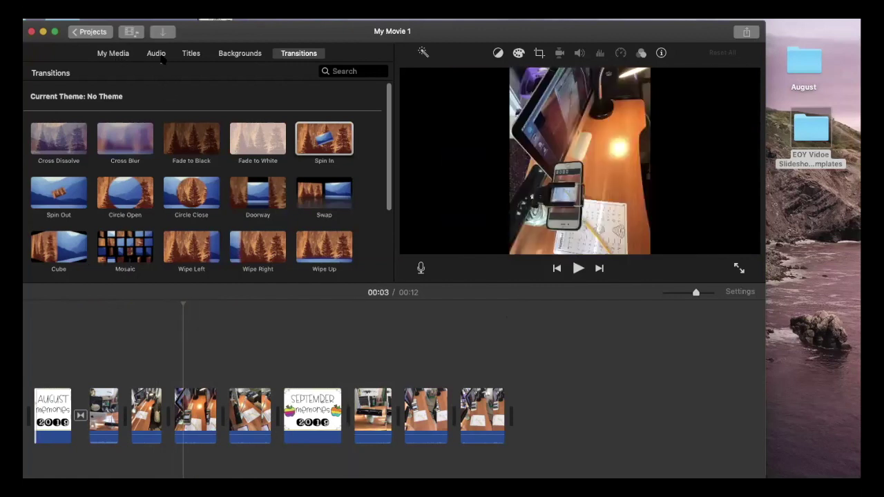
- Open the Music library, preview 'Something Beautiful', and select 'Come On, Let's Go'
click(155, 53)
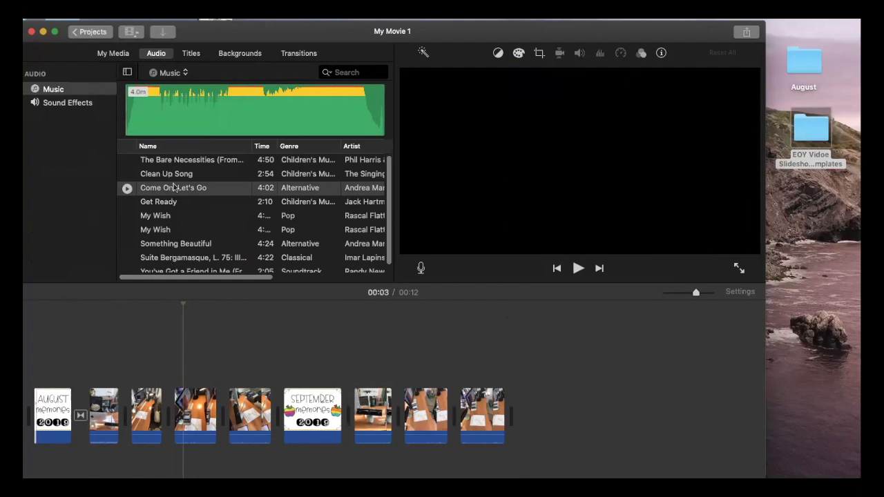
click(50, 88)
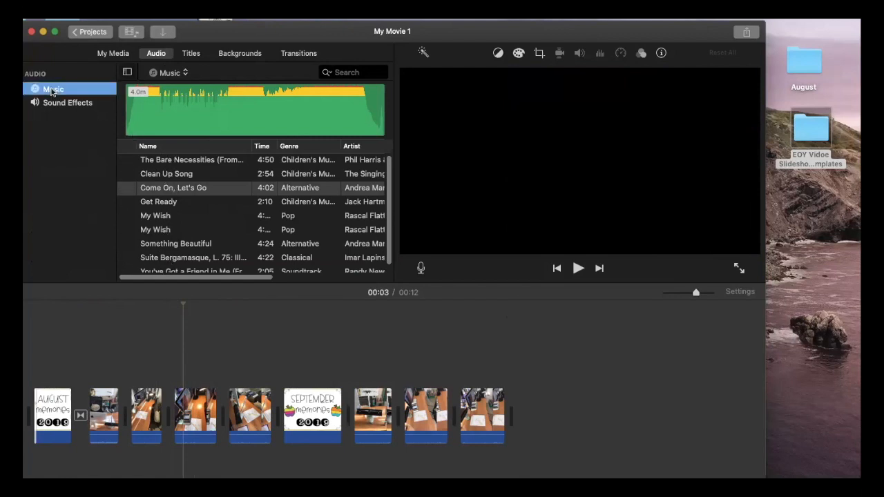
mouse_move(40, 151)
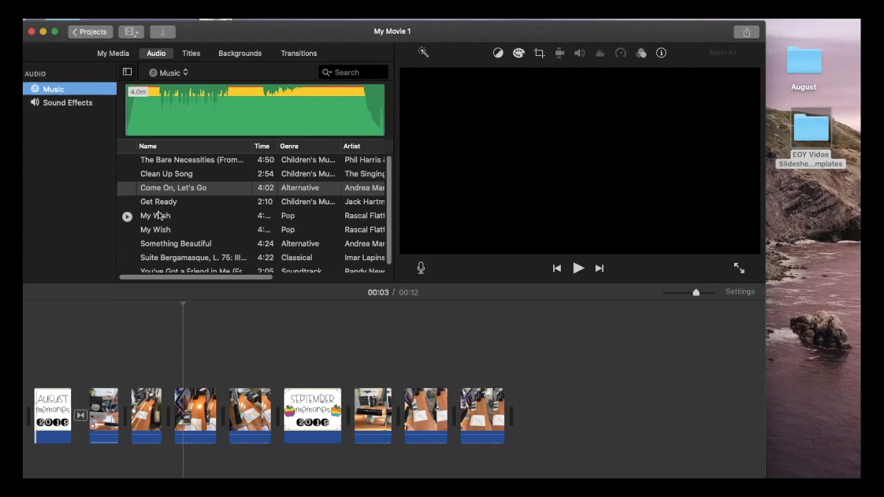
mouse_move(91, 204)
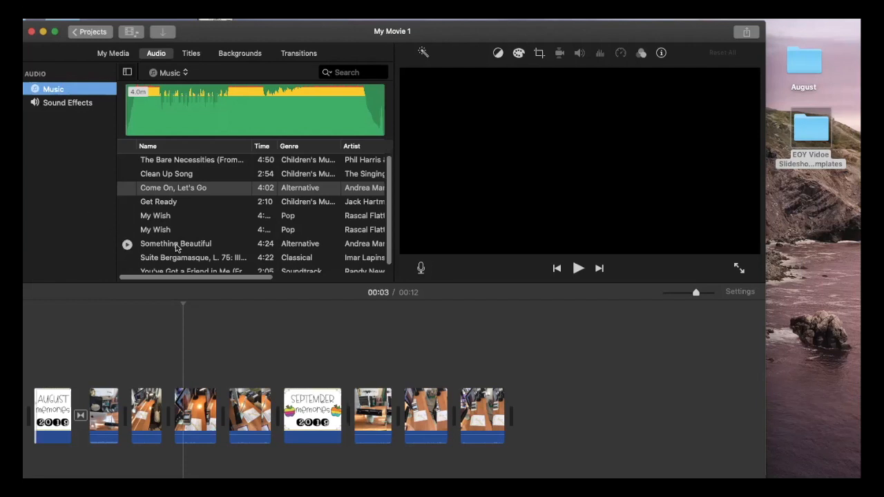
click(480, 416)
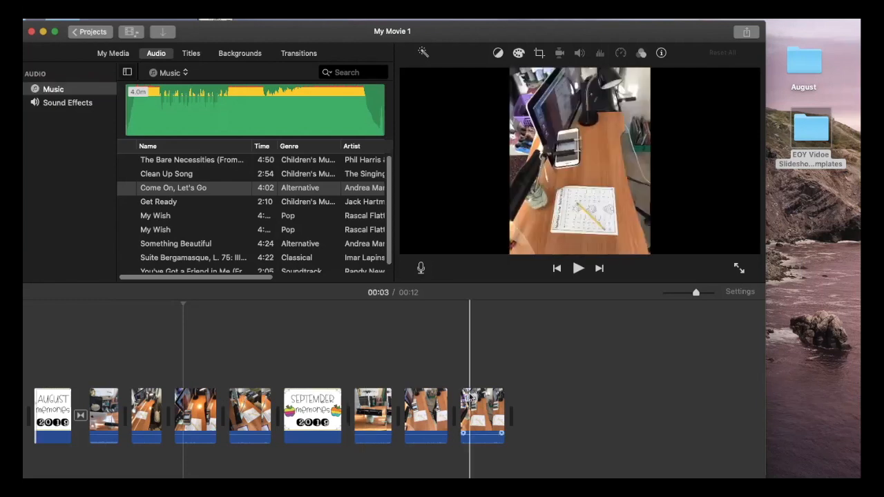
click(251, 414)
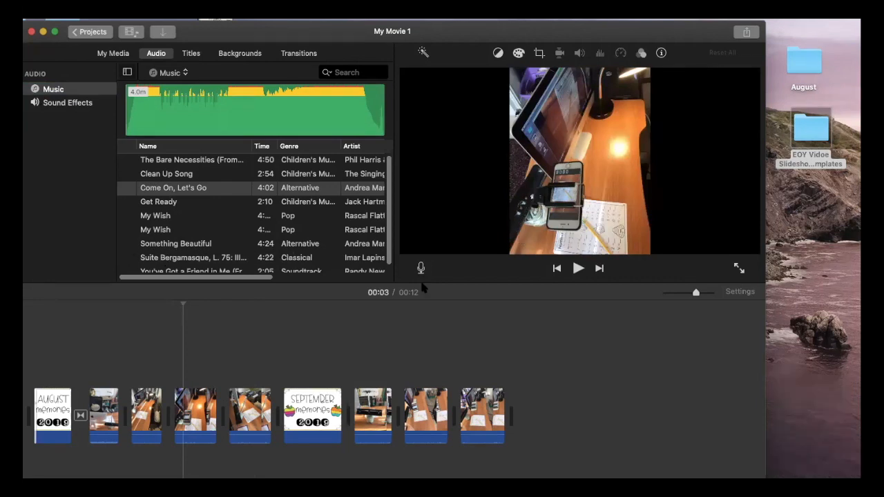
mouse_move(308, 301)
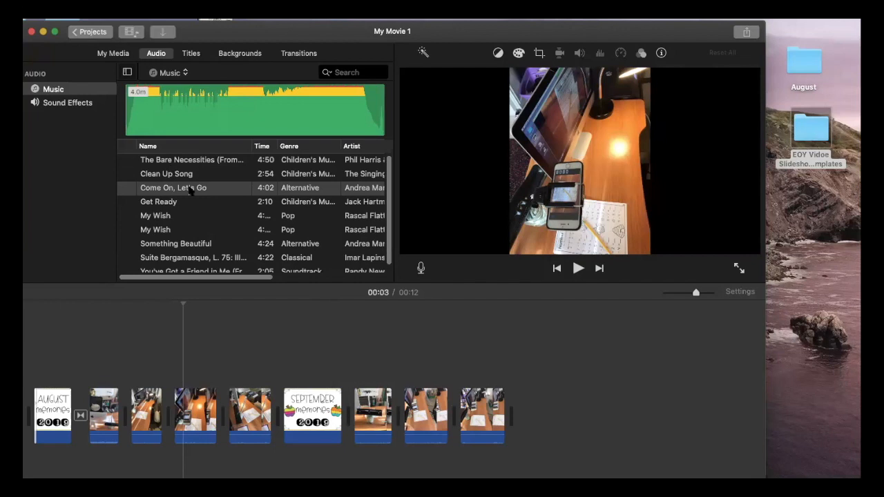
scroll(down, 3)
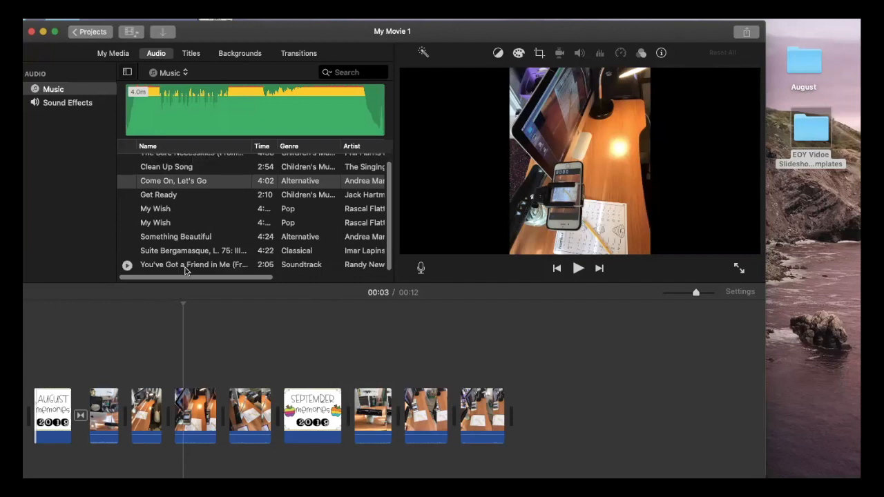
click(172, 180)
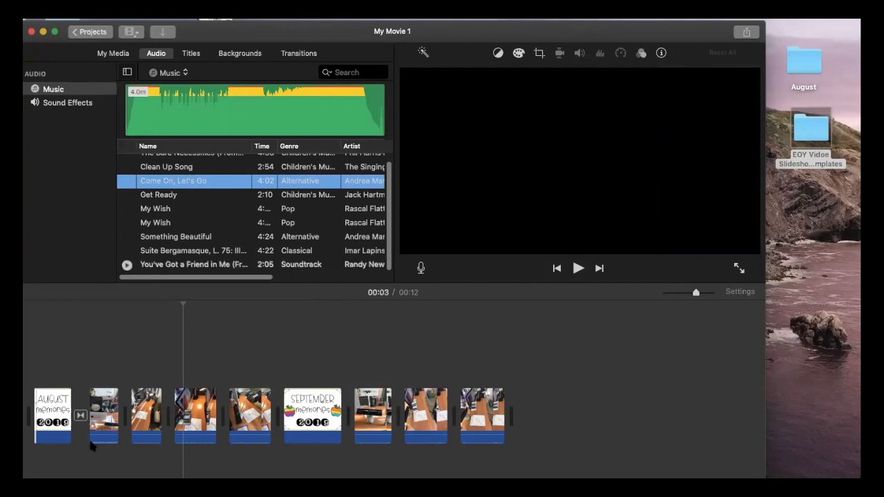
mouse_move(54, 465)
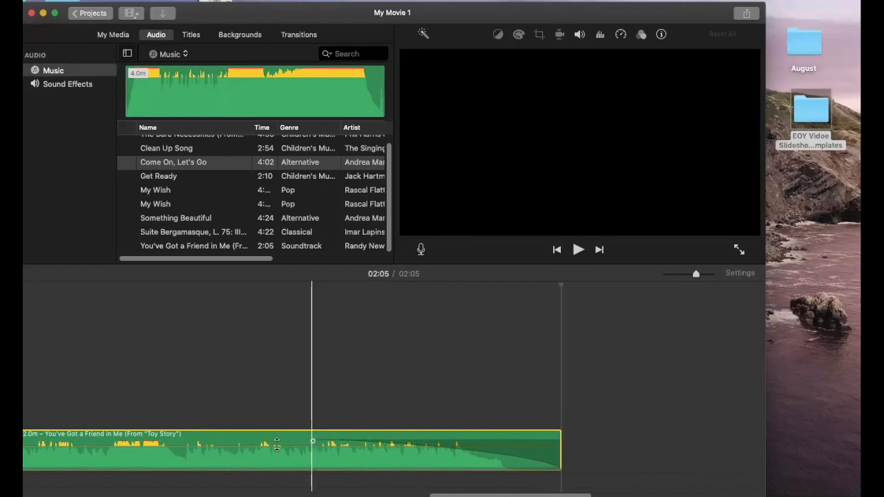
- Preview the song's fade-out, switch to the YOUTUBE TUTORIAL project, and scroll to the audio's end
click(578, 250)
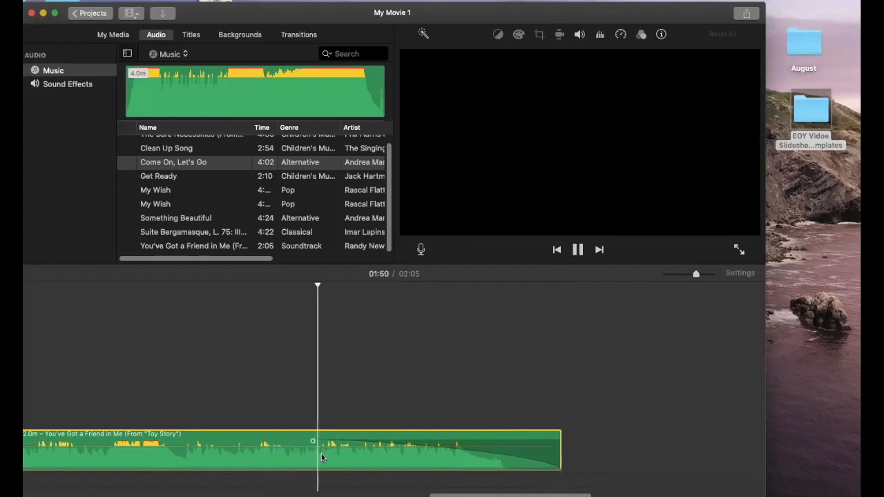
click(578, 250)
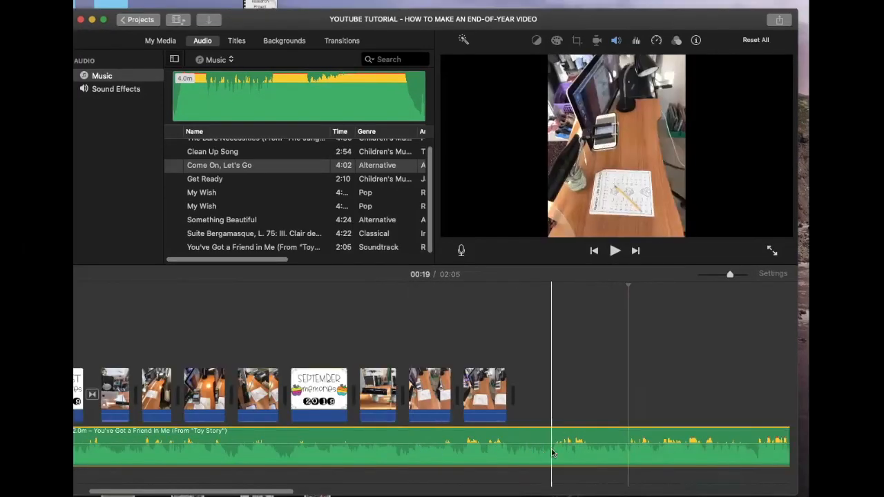
click(485, 402)
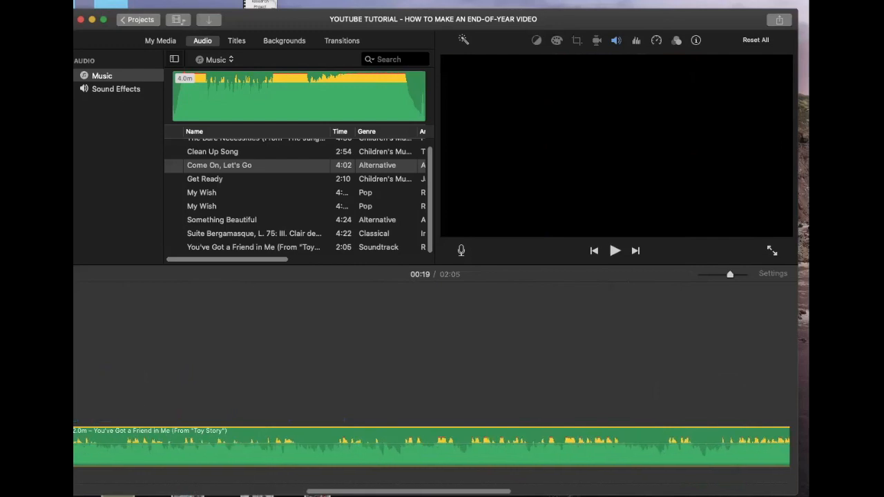
drag(788, 449, 435, 449)
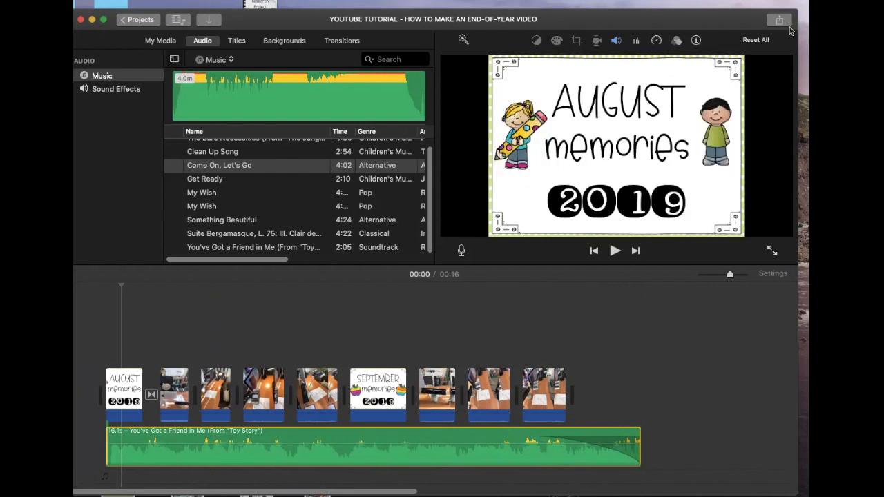
- Export the 16-second movie as a 720p video file saved to the Desktop
click(780, 21)
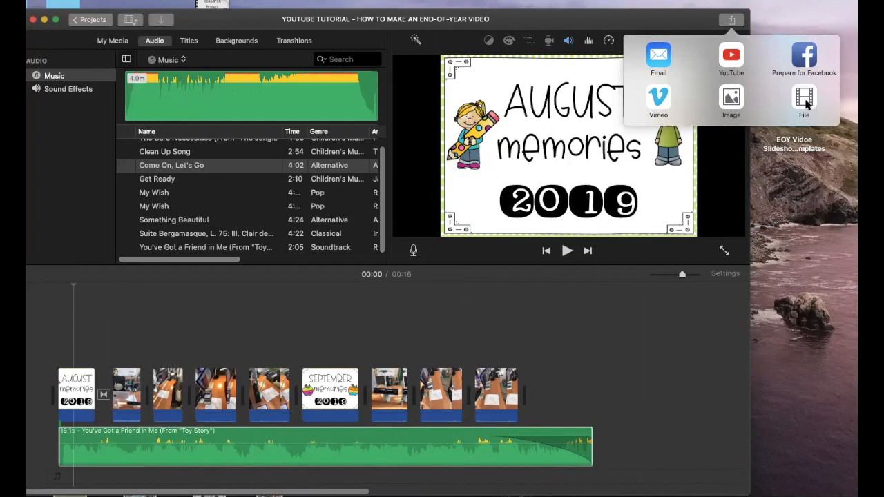
mouse_move(790, 96)
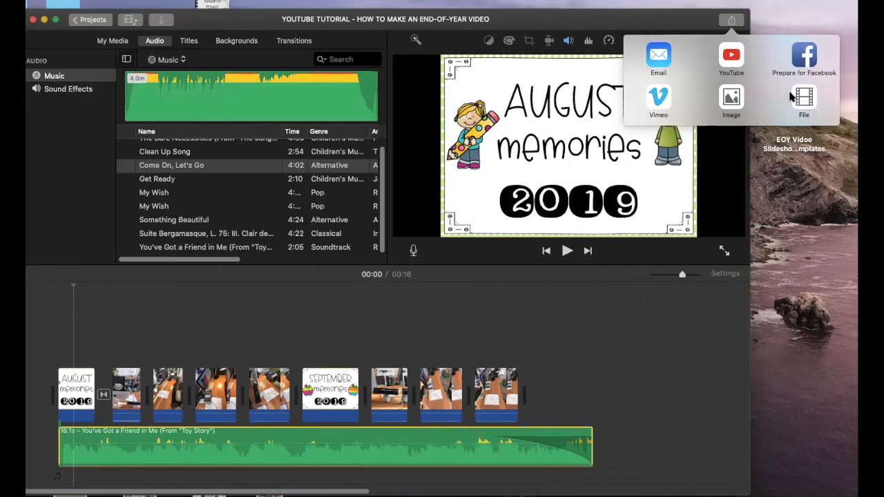
click(803, 96)
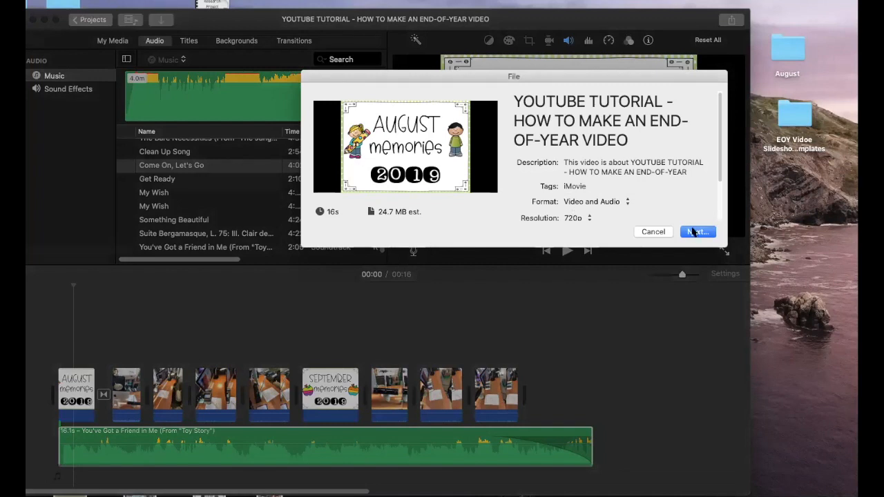
click(625, 186)
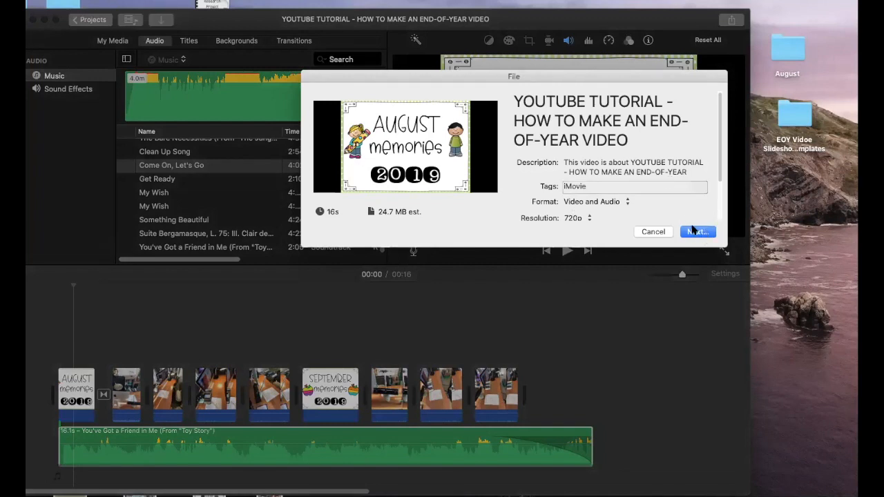
click(698, 231)
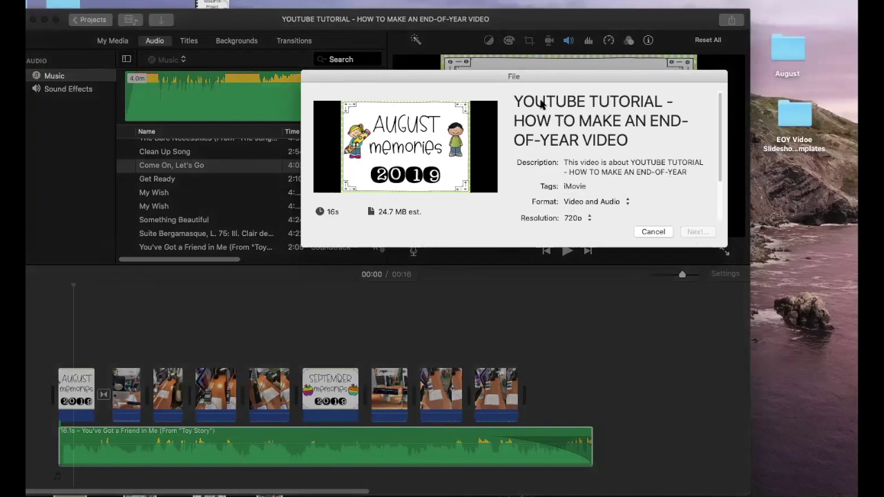
mouse_move(688, 232)
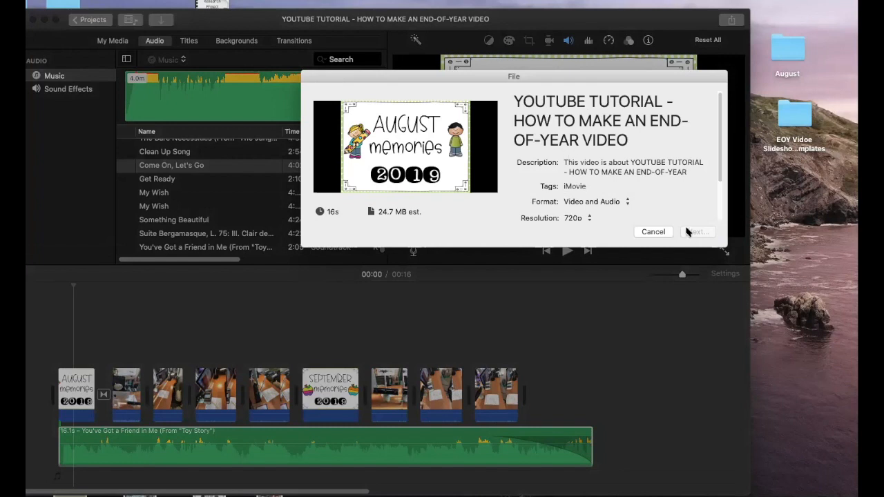
click(697, 231)
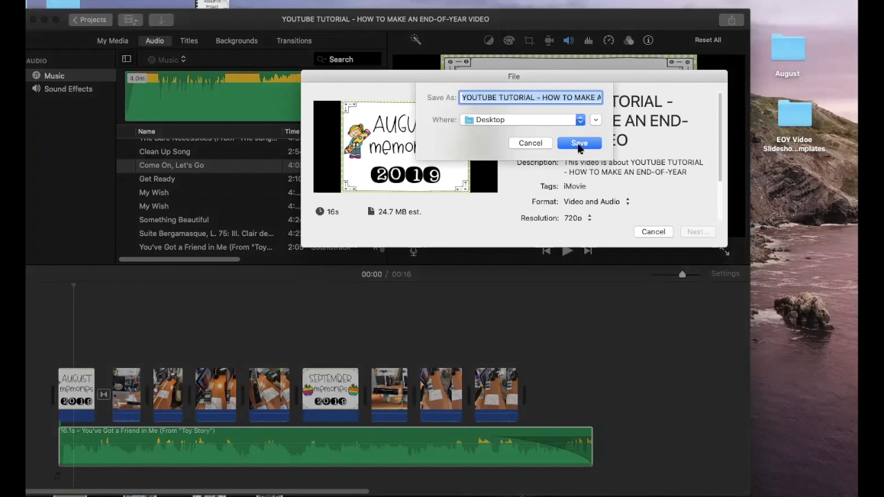
click(580, 143)
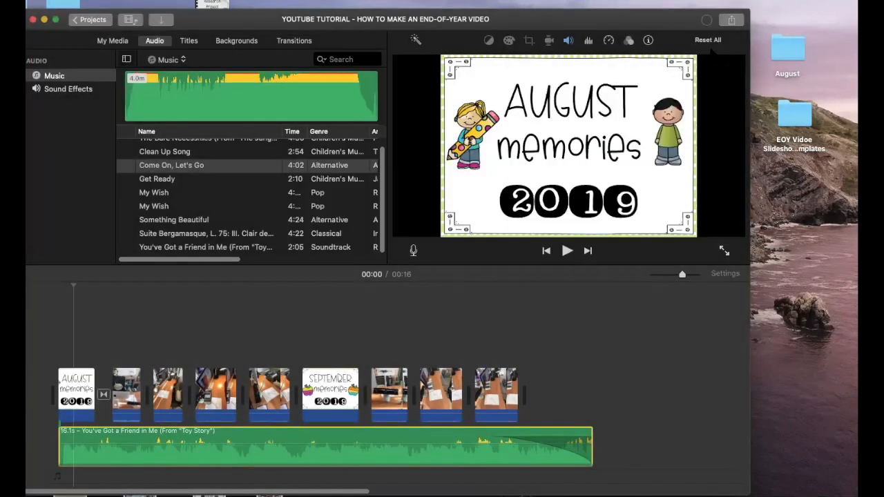
mouse_move(706, 19)
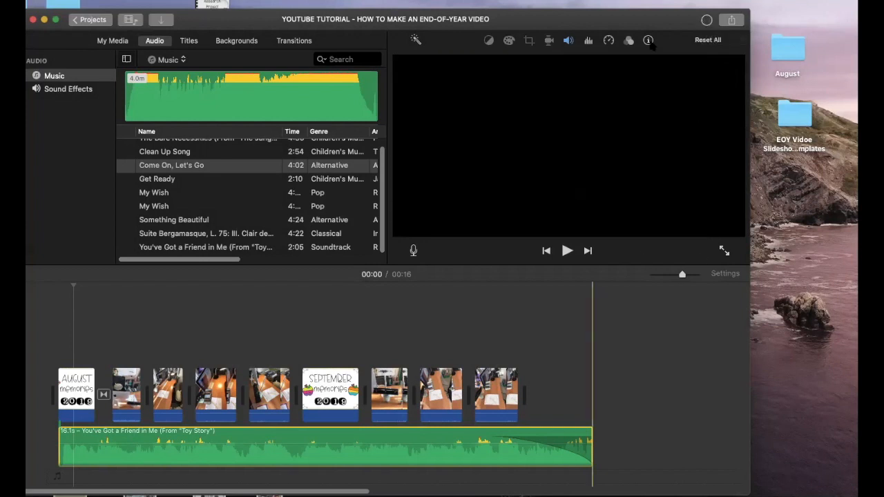
- Click the movie preview in iMovie while the export is underway
click(76, 393)
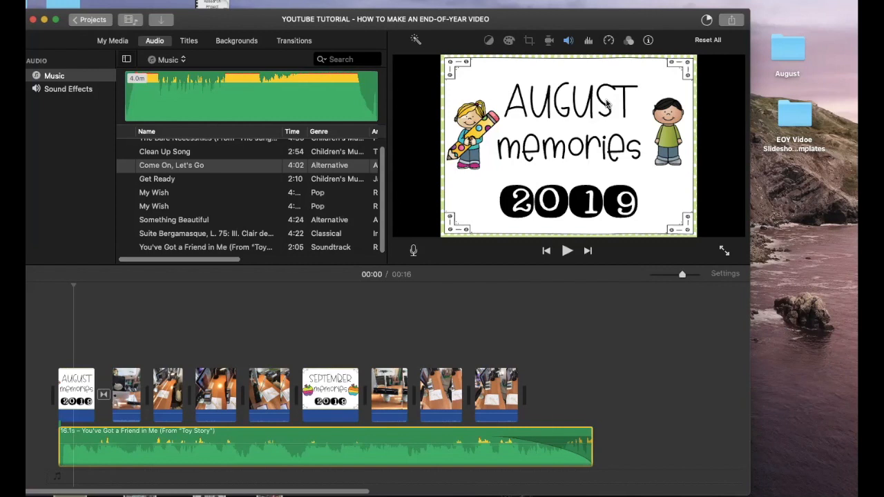
mouse_move(620, 22)
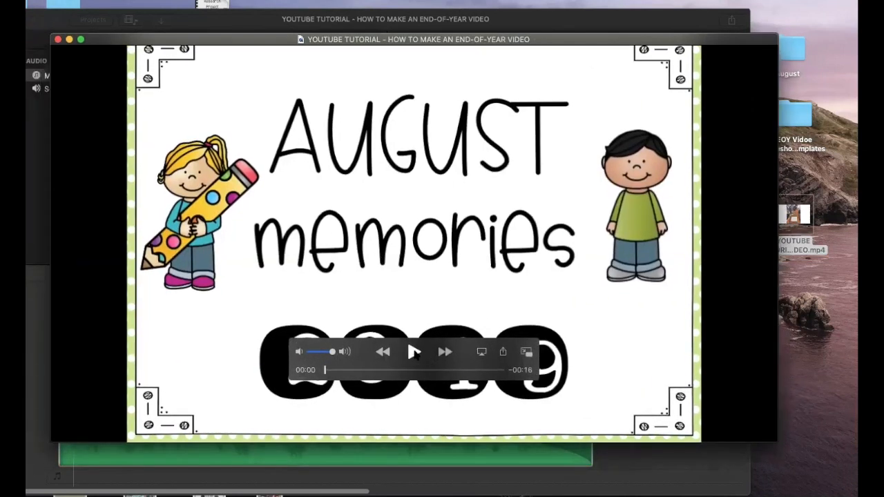
- Play the exported MP4 in QuickTime Player to review it
click(414, 352)
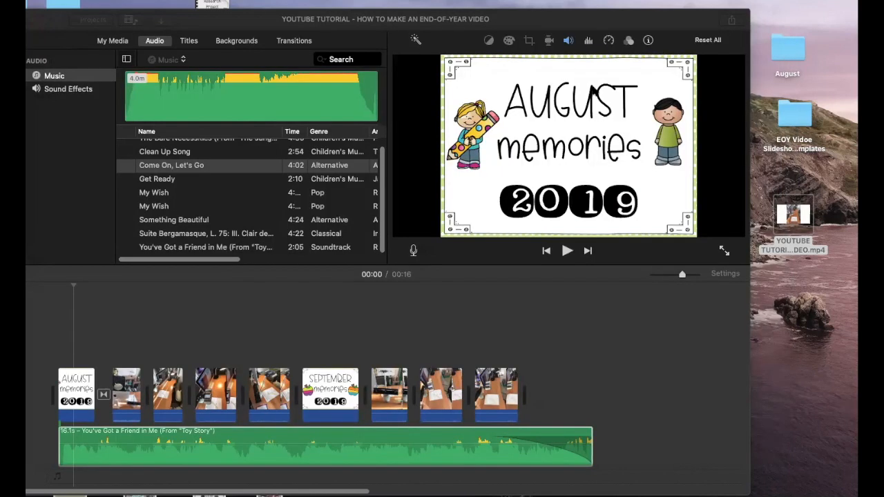
mouse_move(74, 34)
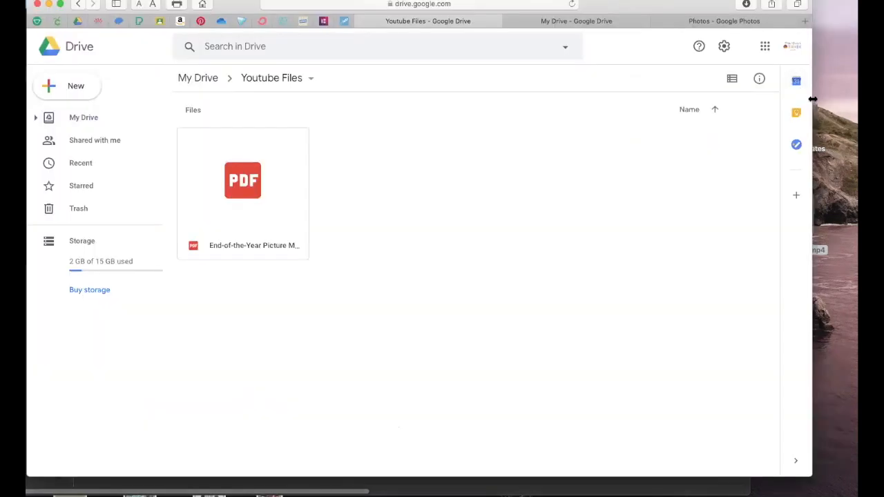
- Narrow the Google Drive browser window so the MP4 on the Desktop is visible
drag(793, 221, 410, 207)
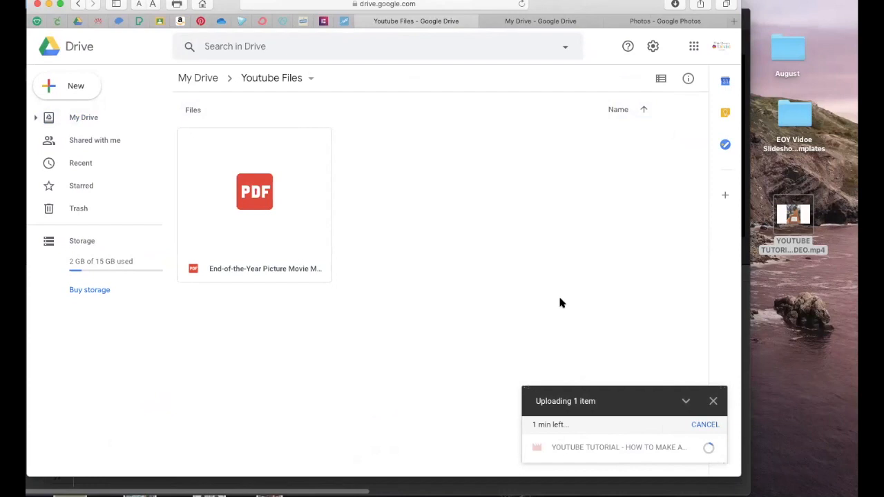
mouse_move(250, 247)
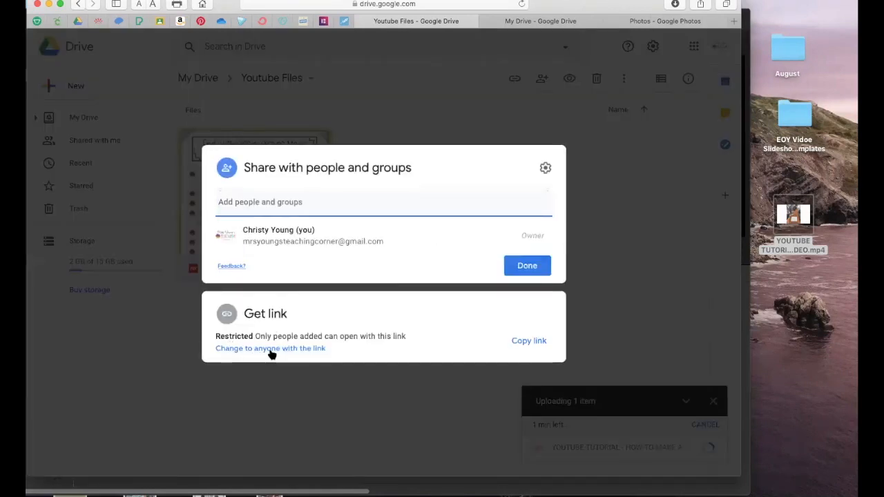
- Make the music recommendations PDF viewable by anyone with the link, copy the link, and close sharing
click(270, 348)
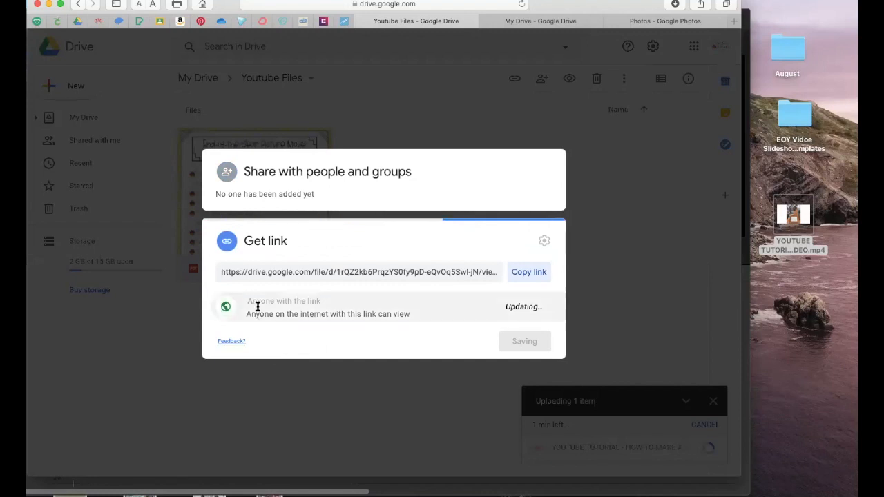
mouse_move(271, 310)
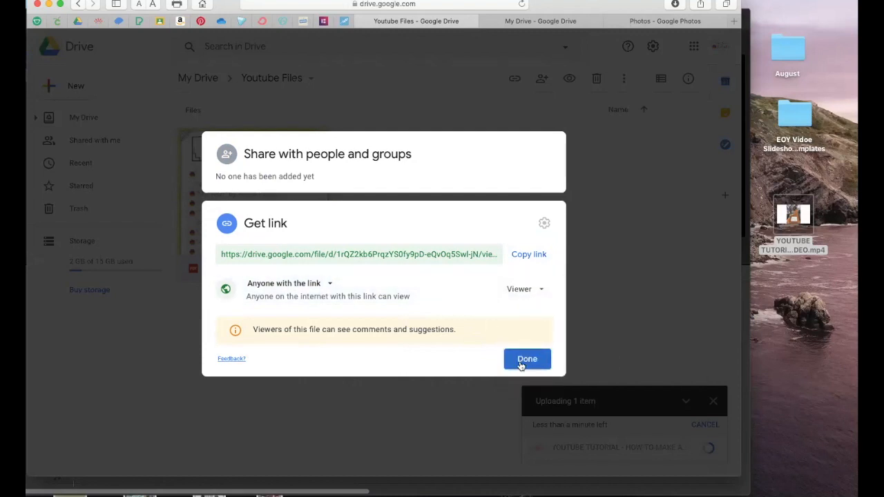
click(529, 254)
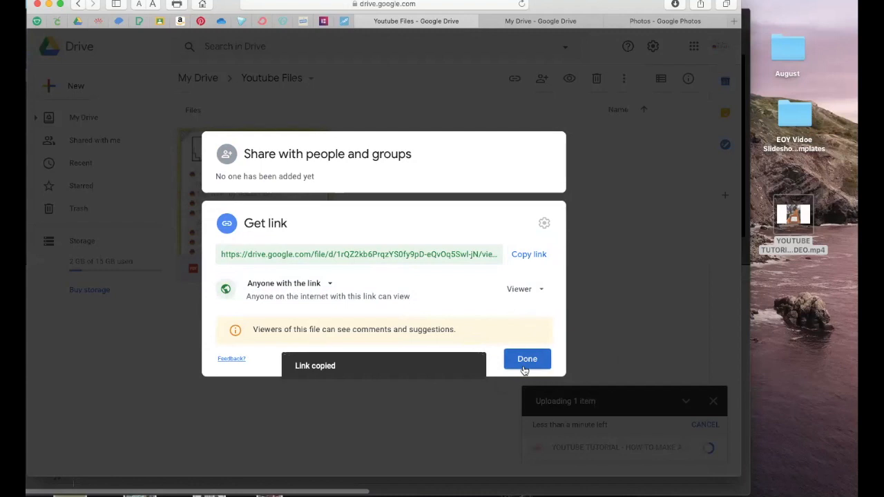
click(526, 359)
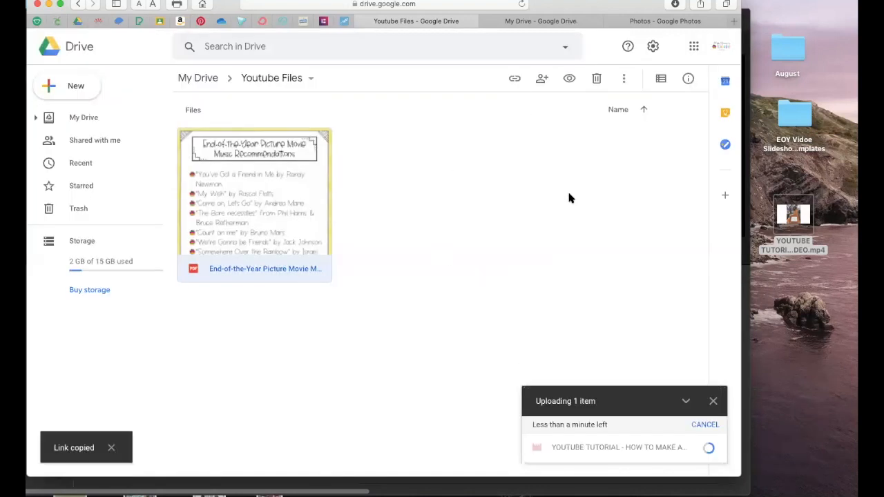
mouse_move(572, 171)
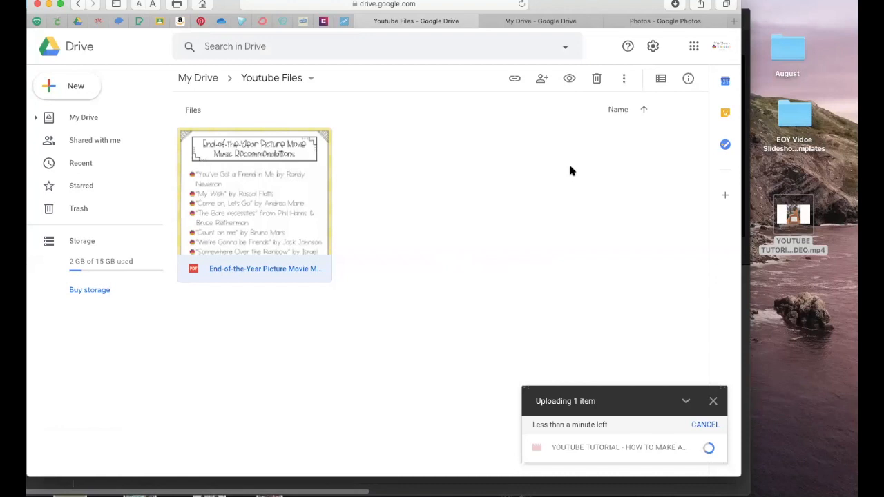
mouse_move(571, 200)
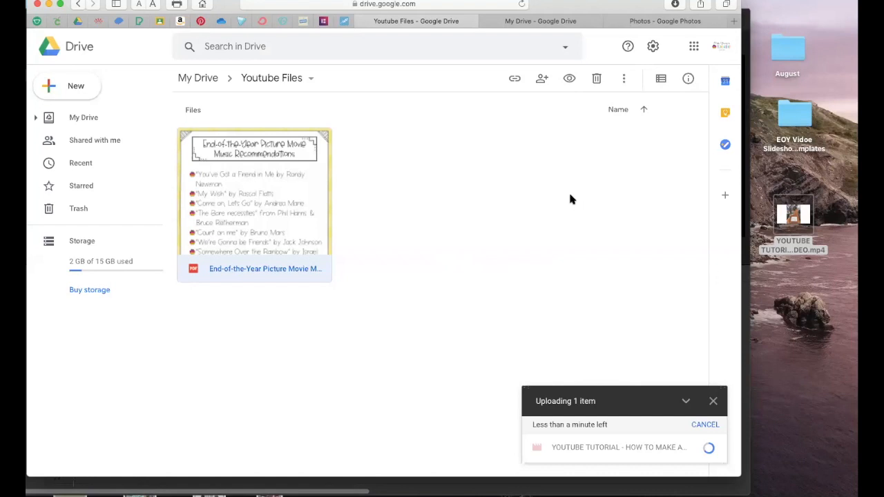
mouse_move(565, 199)
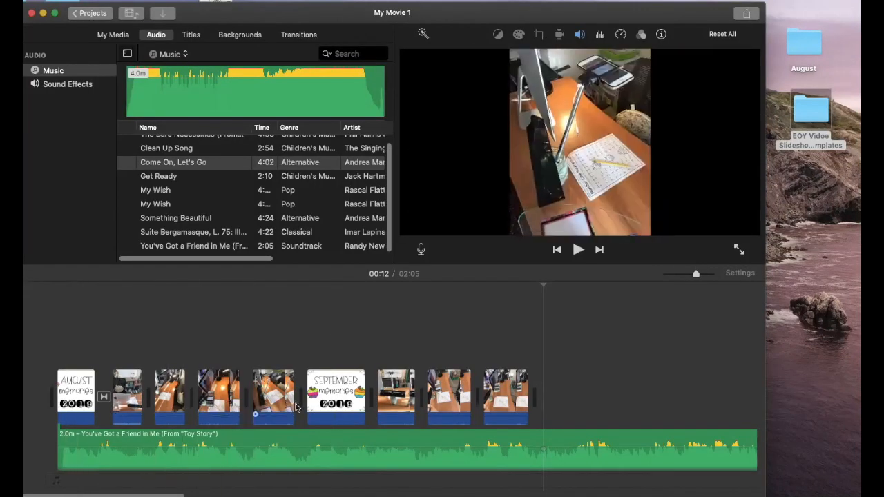
click(273, 397)
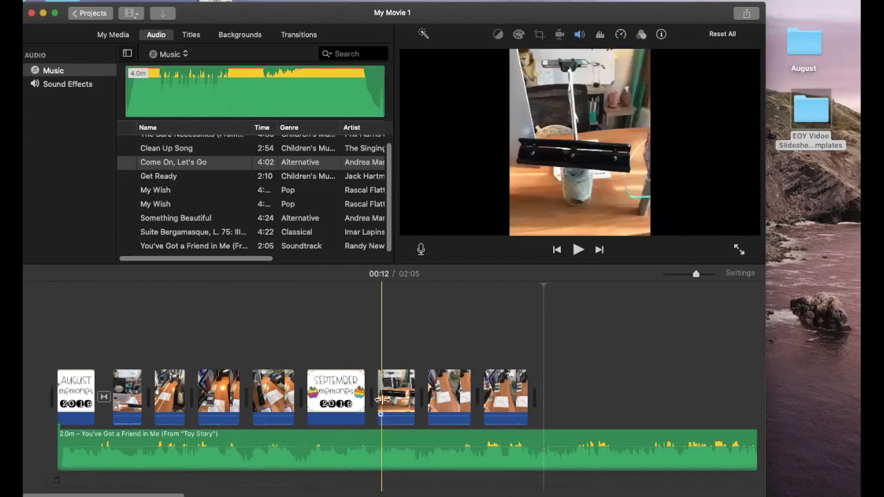
click(442, 407)
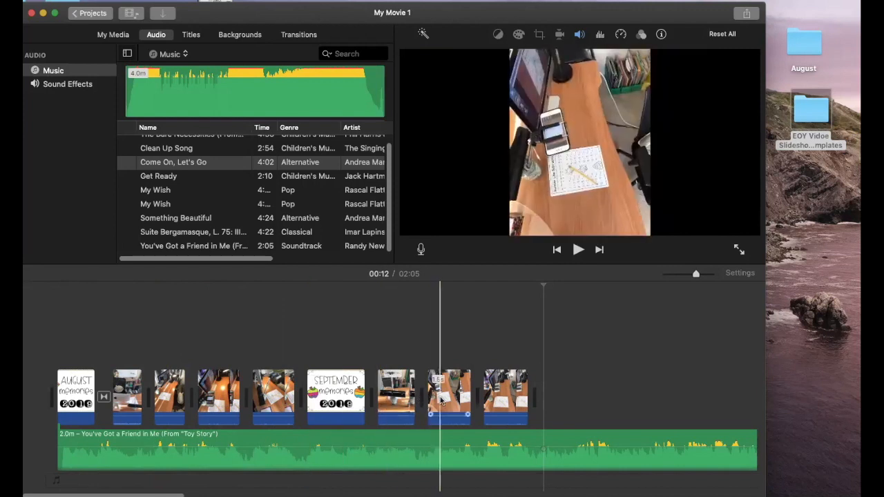
click(505, 398)
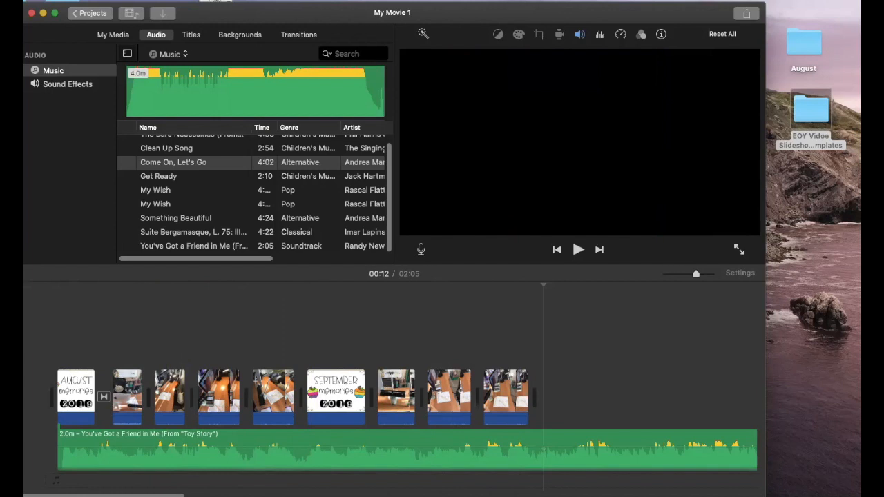
mouse_move(701, 42)
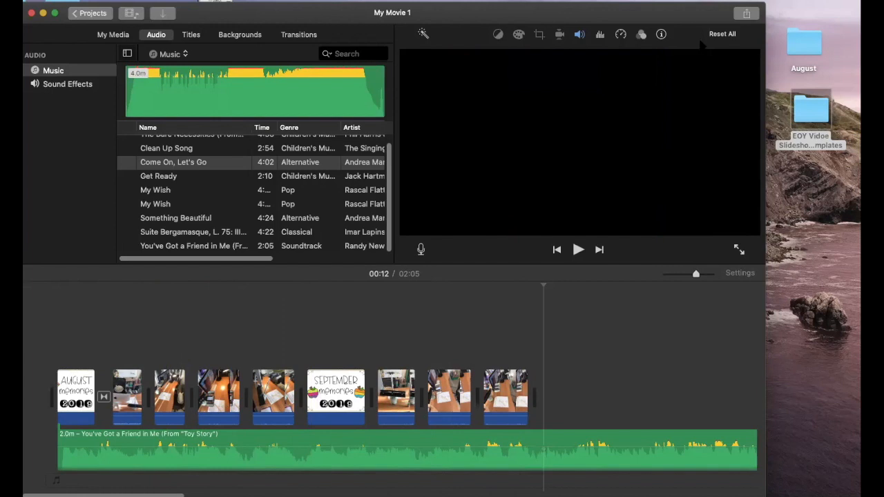